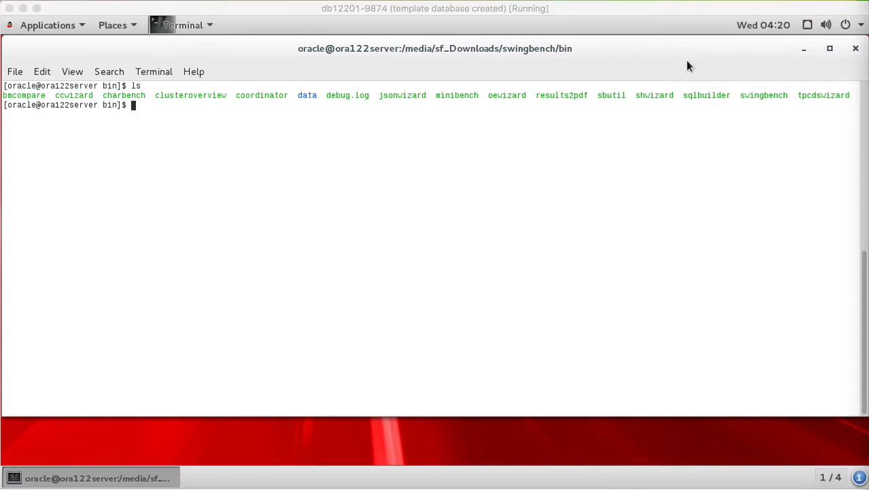
mouse_move(270, 237)
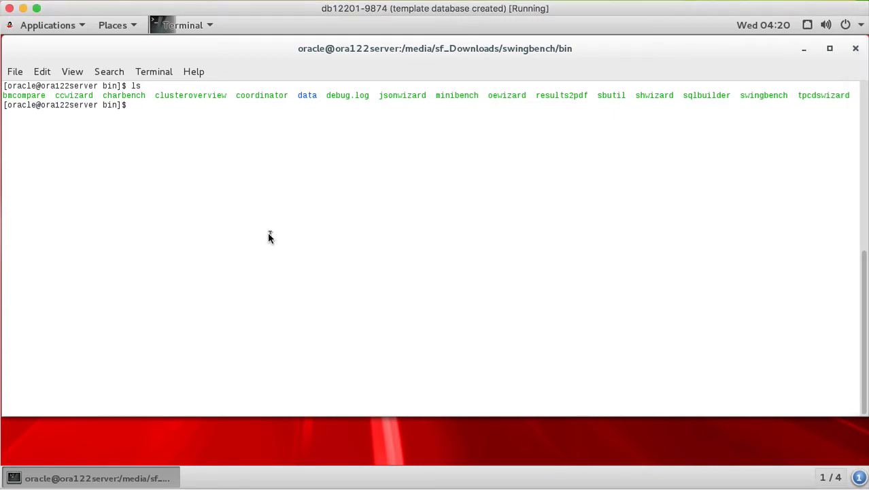
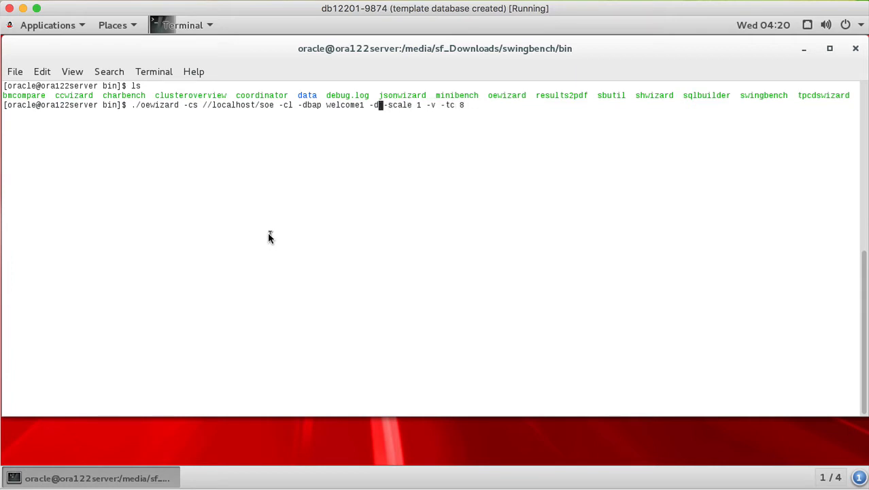
Step: Run oewizard against //localhost/soe to create the SOE schema at scale 1 with 8 threads and validation
type("create")
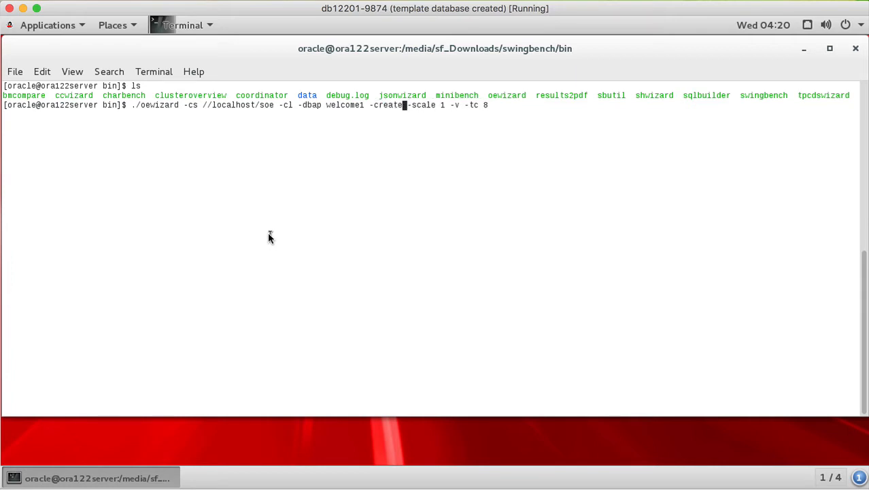
key("Return")
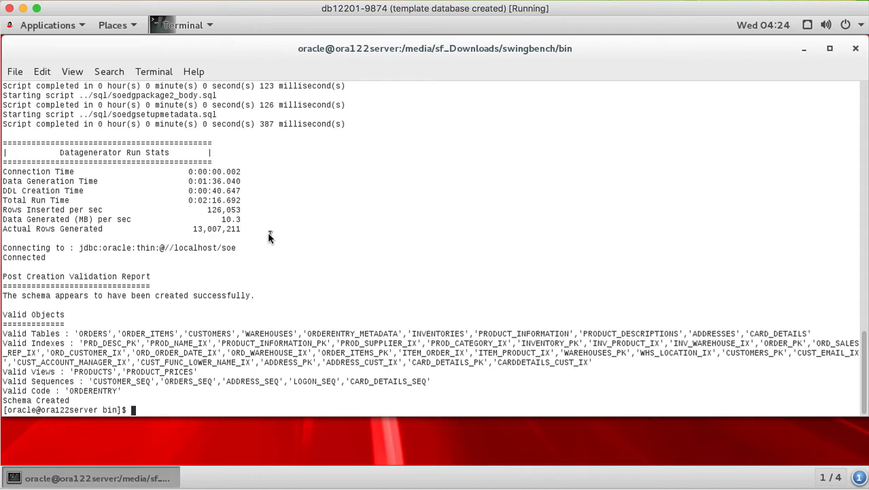
mouse_move(297, 265)
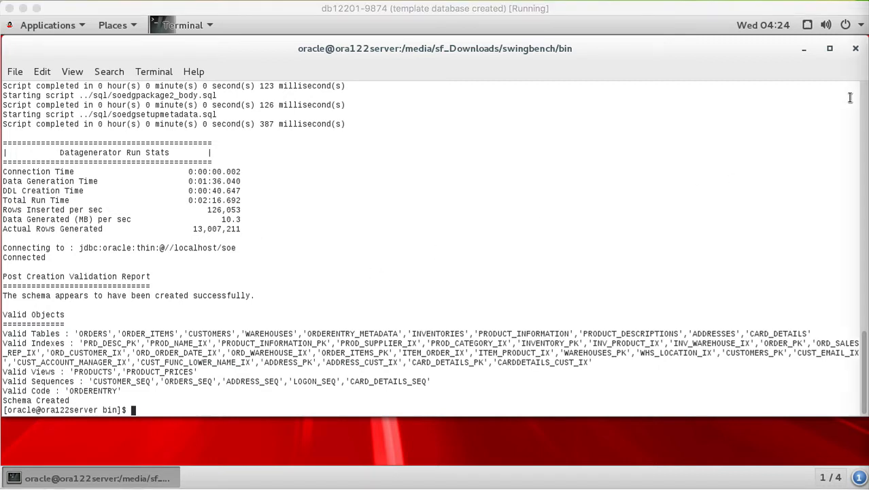
mouse_move(571, 129)
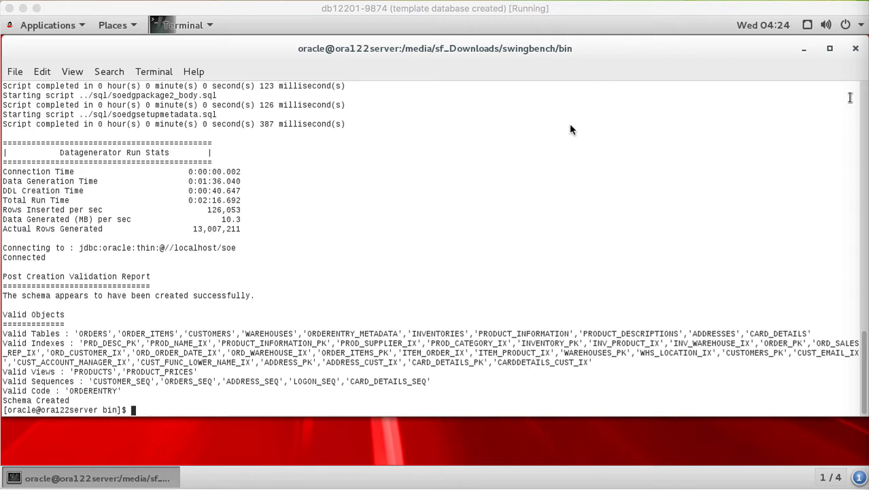
mouse_move(510, 237)
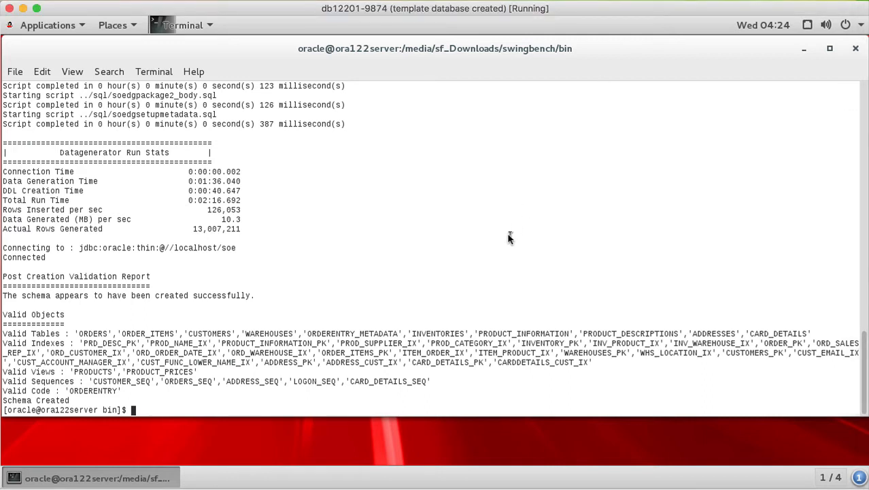
Step: List the SOE table sizes with sbutil (about 1022 MB uncompressed), then launch ./swingbench
type("./sbutil -soe -u soe -p soe -cs //localhost/soe -tables")
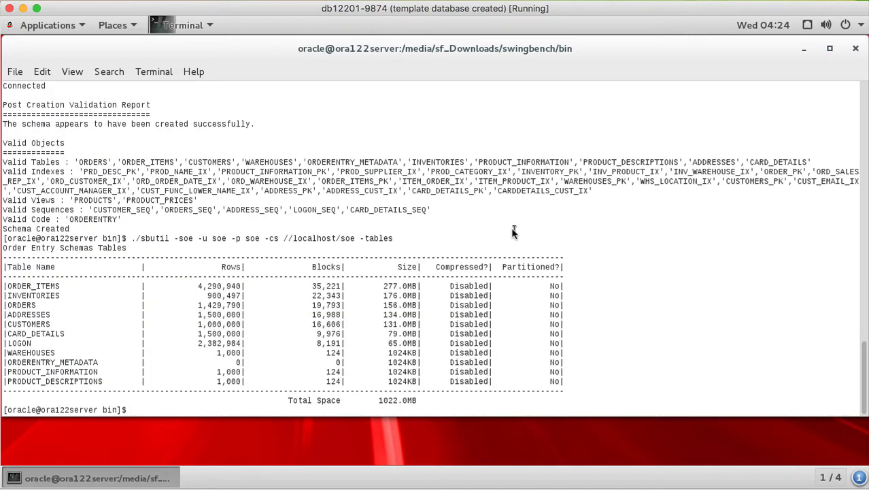
type("./swingbench")
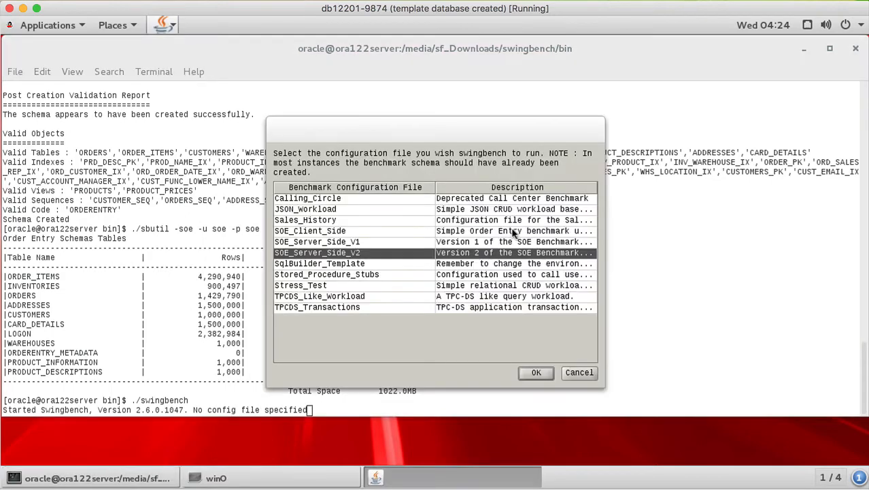
mouse_move(546, 362)
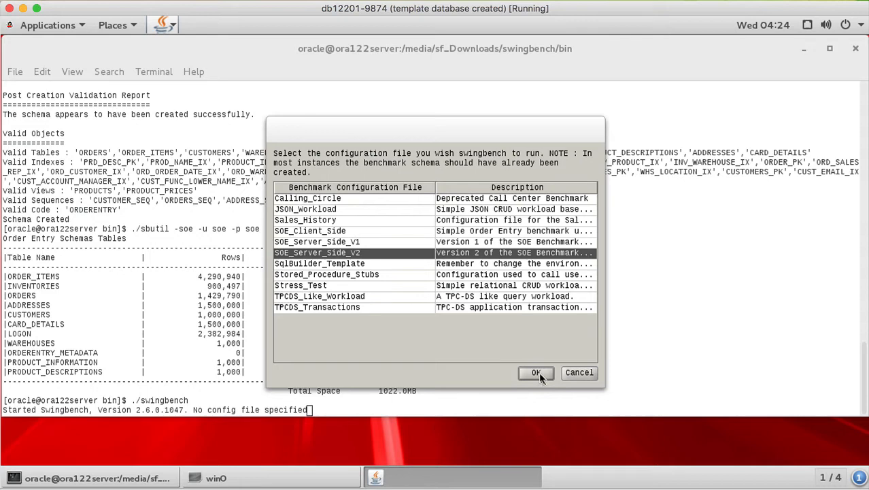
Step: Confirm the SOE_Server_Side_V2 configuration so the four-user benchmark starts
left_click(536, 372)
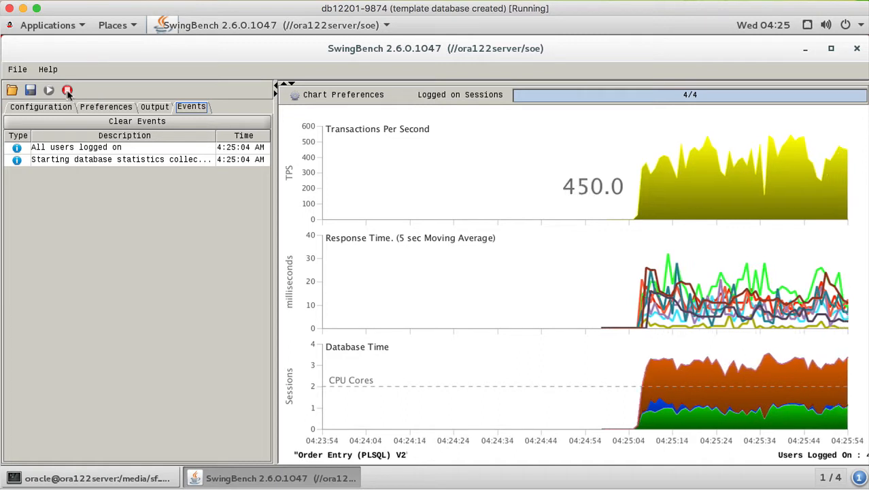
Step: Stop the benchmark, view its XML results on the Output tab, and exit SwingBench via File > Exit
left_click(66, 90)
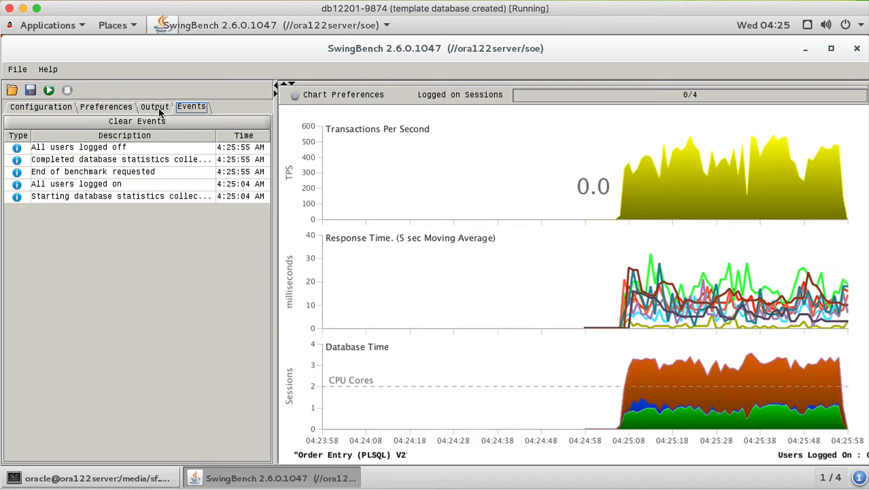
left_click(155, 106)
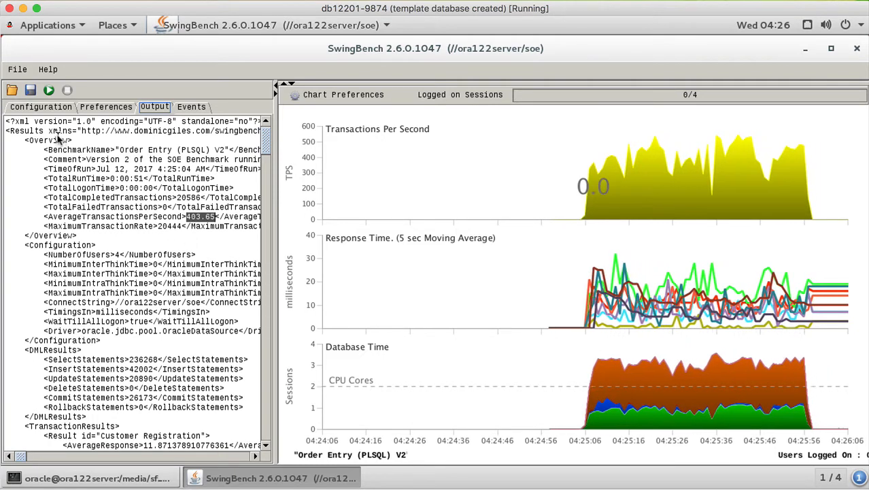
left_click(16, 68)
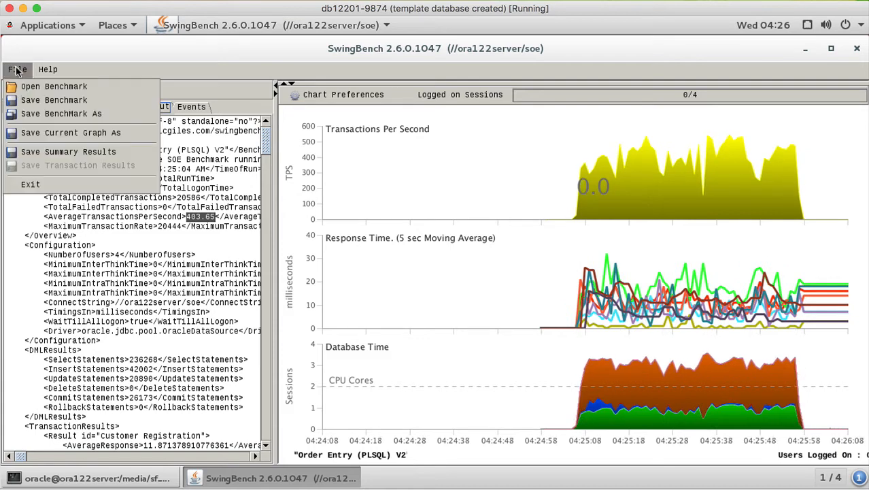
left_click(93, 477)
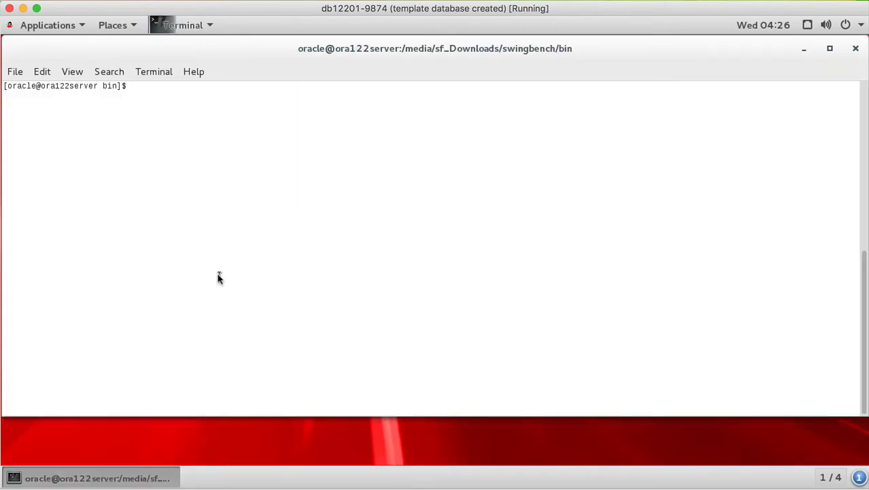
mouse_move(859, 76)
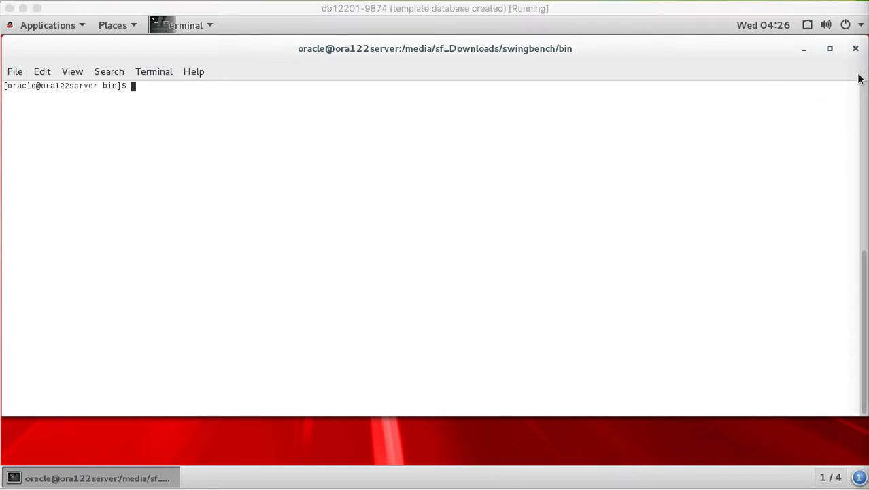
mouse_move(435, 192)
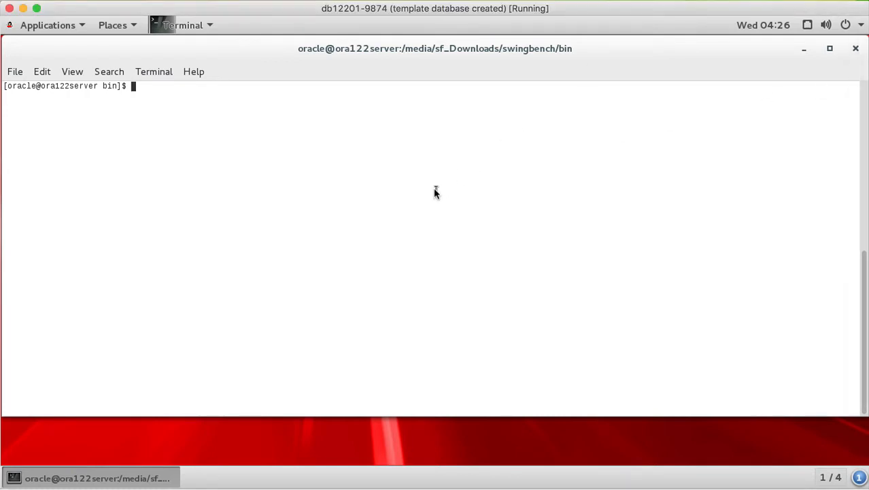
Step: Re-list the uncompressed SOE table sizes with sbutil -tables
type("./sbutil -soe -u soe -p soe -cs //localhost/soe -tables")
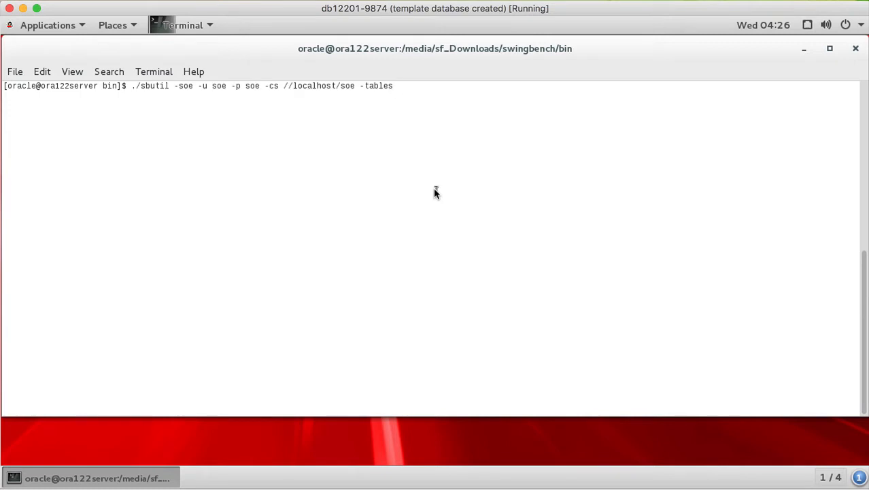
key("Return")
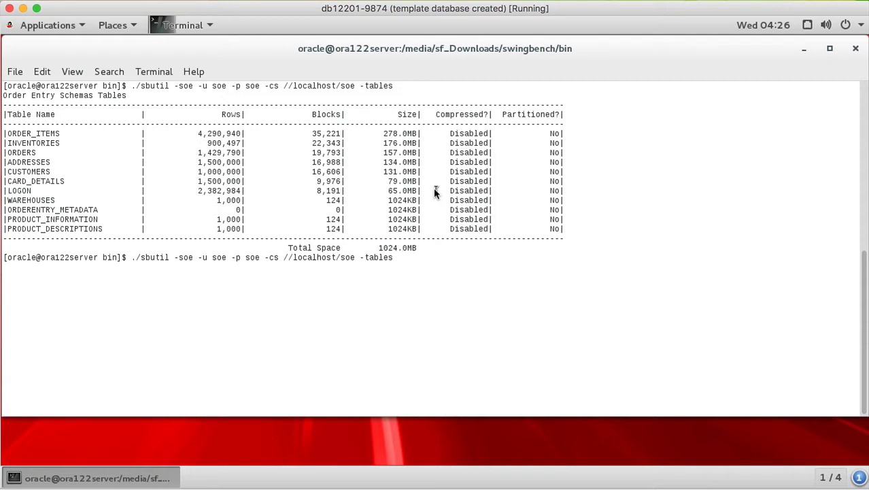
Step: Edit the command to sbutil -dup 1 -sort -ac and run it, compressing the tables from 955 MB to 492 MB
key("BackSpace")
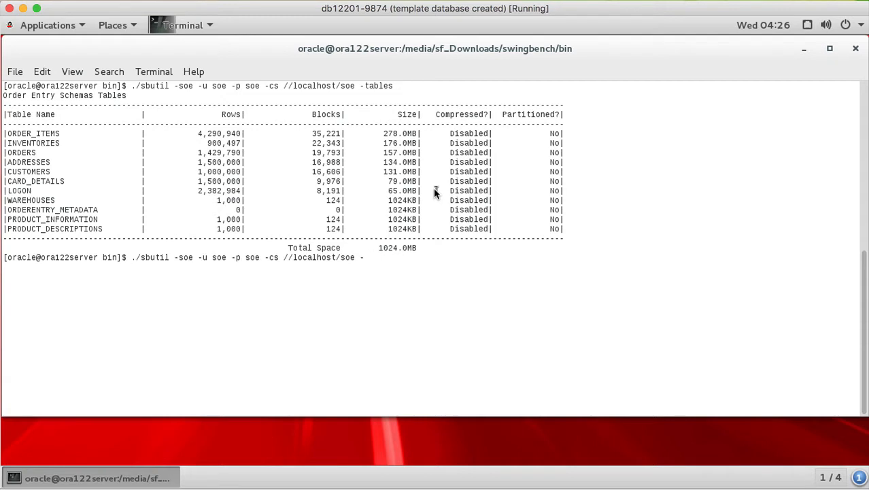
type("dup 1")
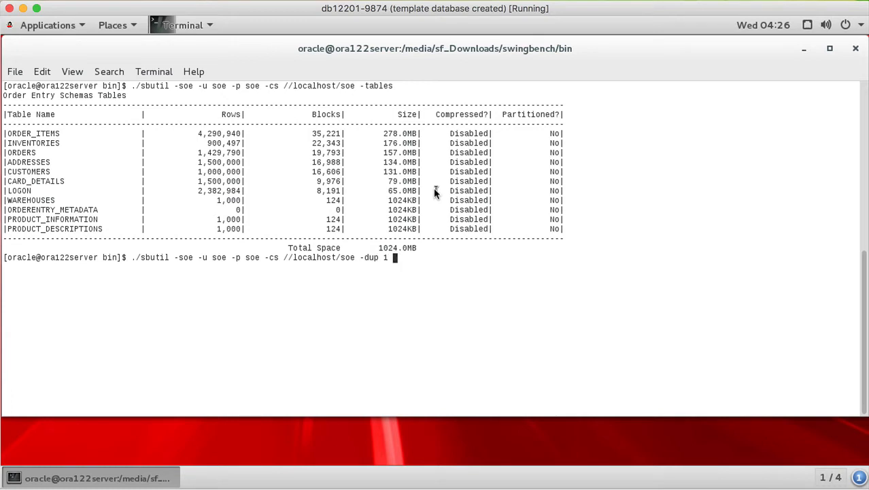
type("-ac")
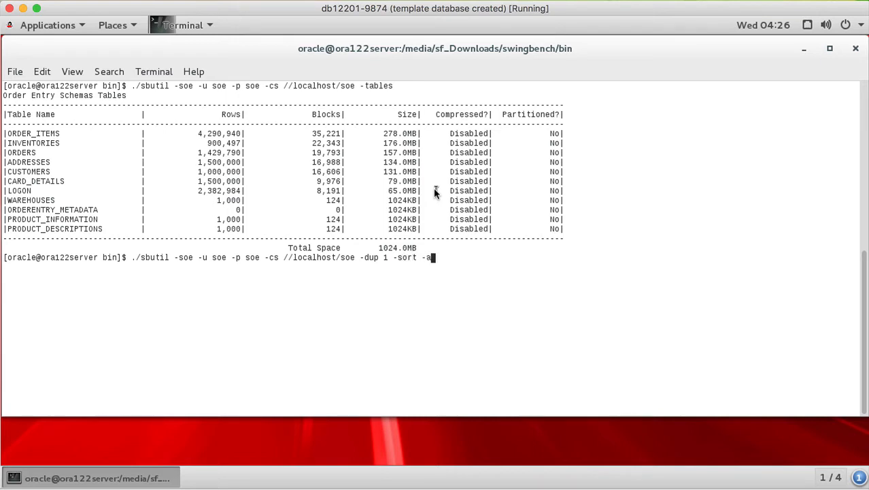
type("c")
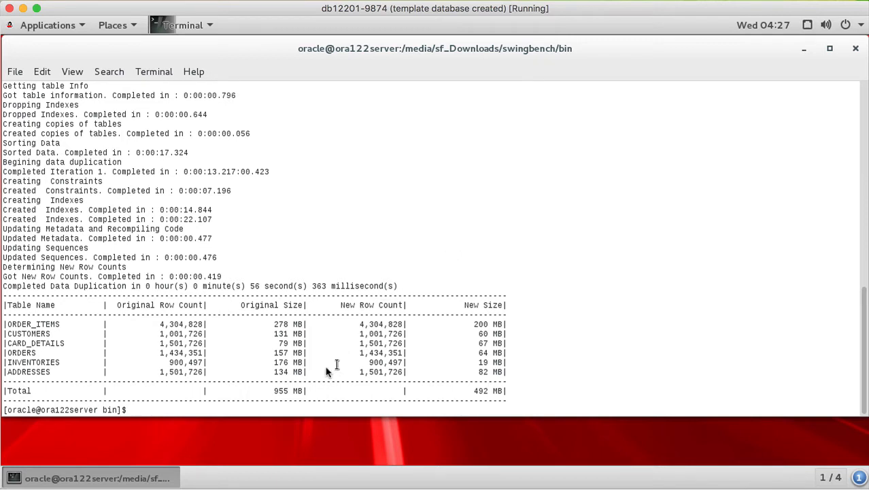
mouse_move(302, 384)
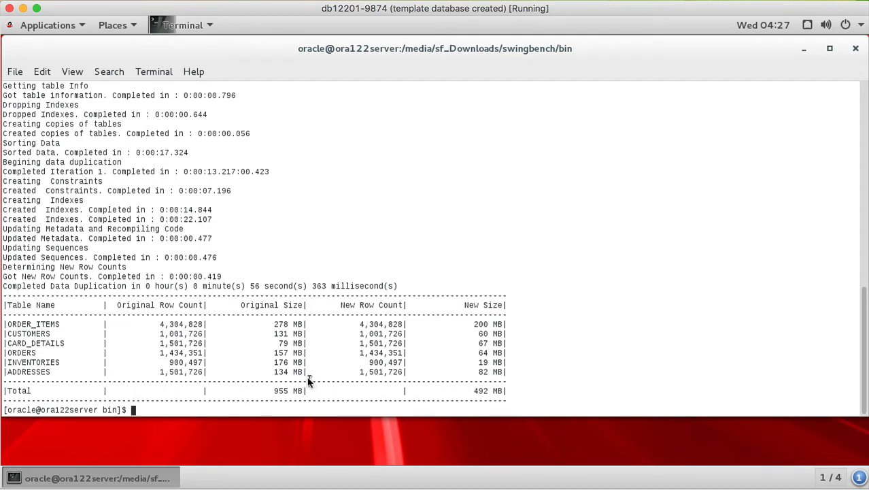
mouse_move(279, 343)
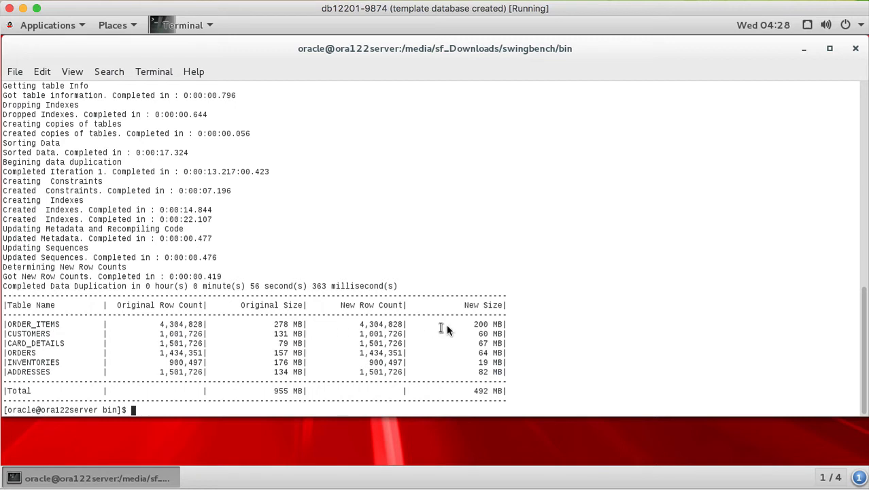
mouse_move(314, 342)
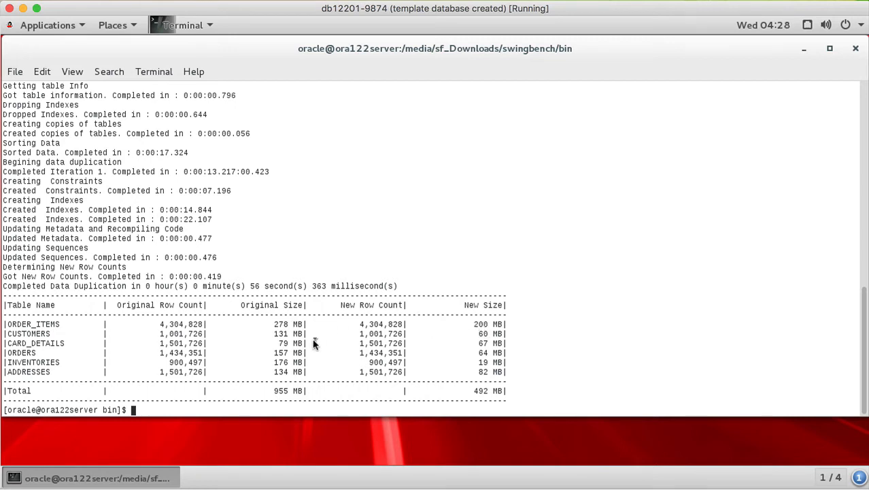
mouse_move(487, 337)
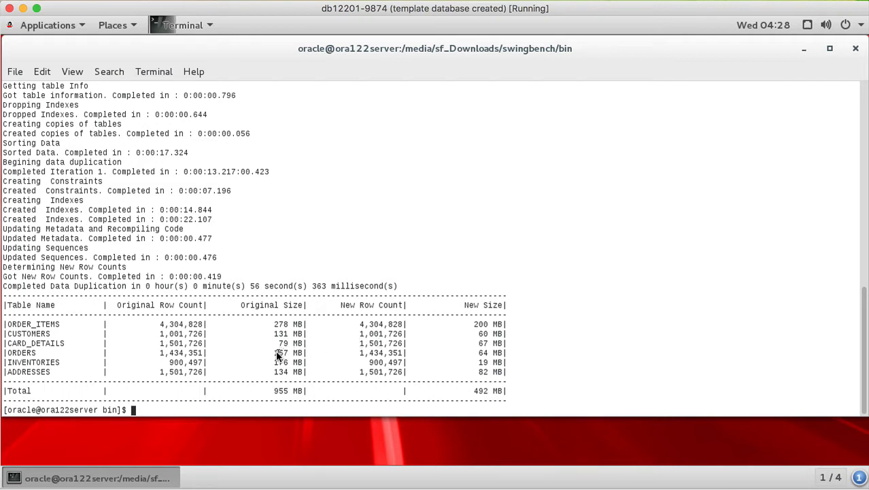
mouse_move(275, 365)
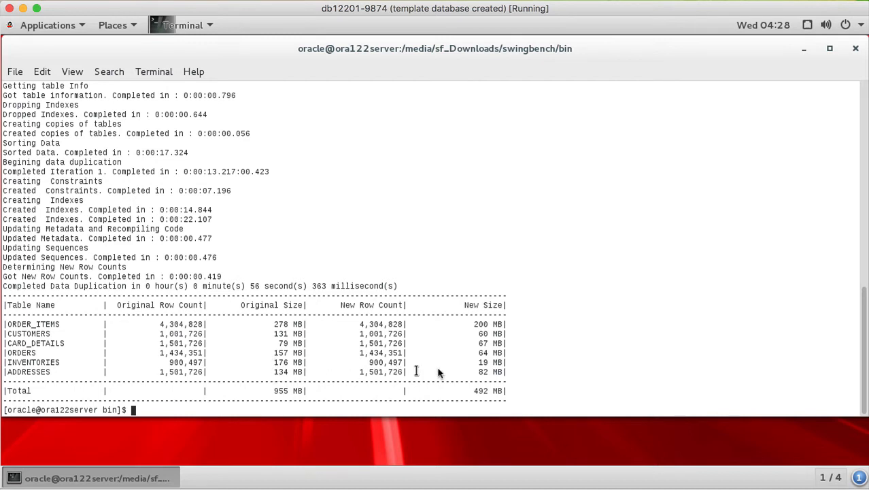
mouse_move(569, 350)
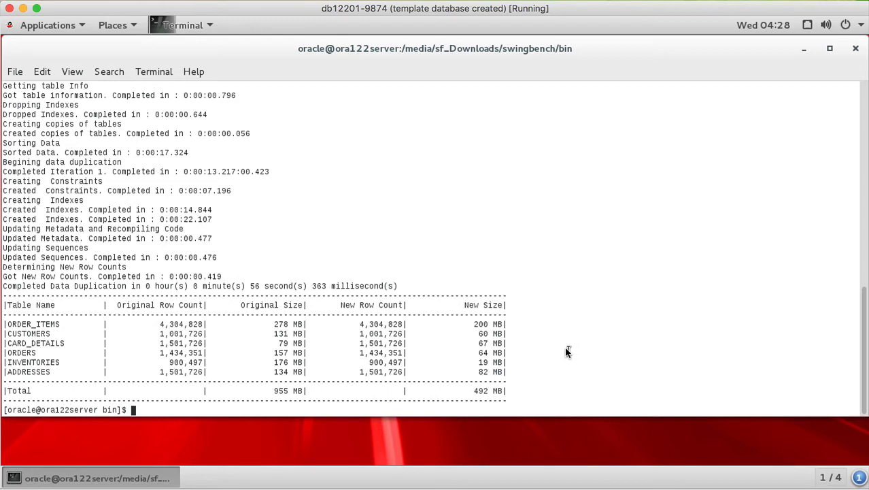
Step: Relaunch ./swingbench from the shell after reviewing the duplication size summary
type("./swingbench")
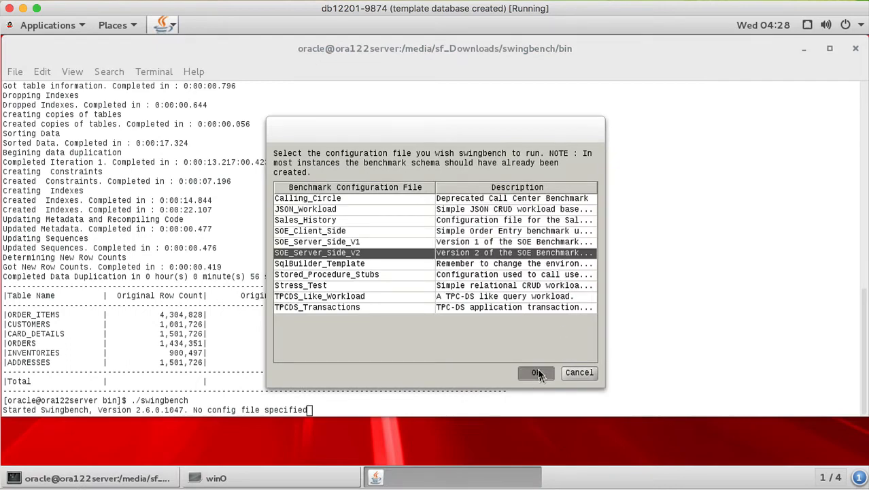
Step: Confirm SOE_Server_Side_V2 and start the four-user Order Entry run on the compressed tables
left_click(536, 372)
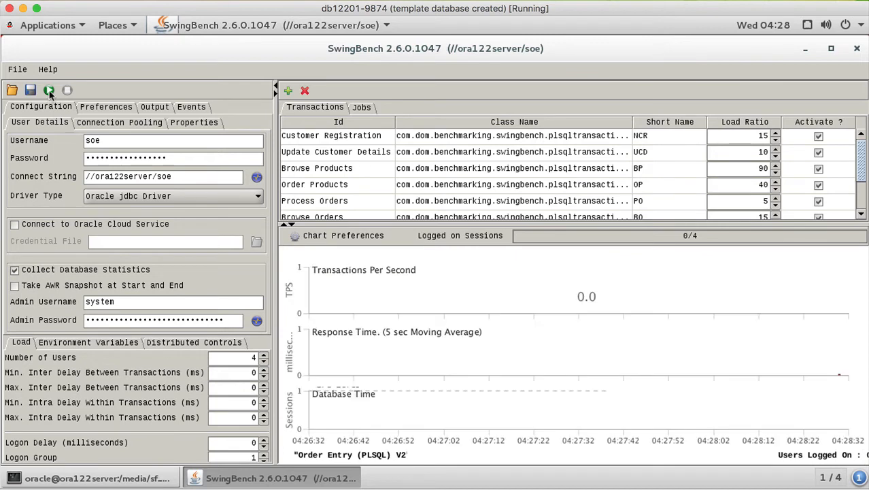
left_click(49, 89)
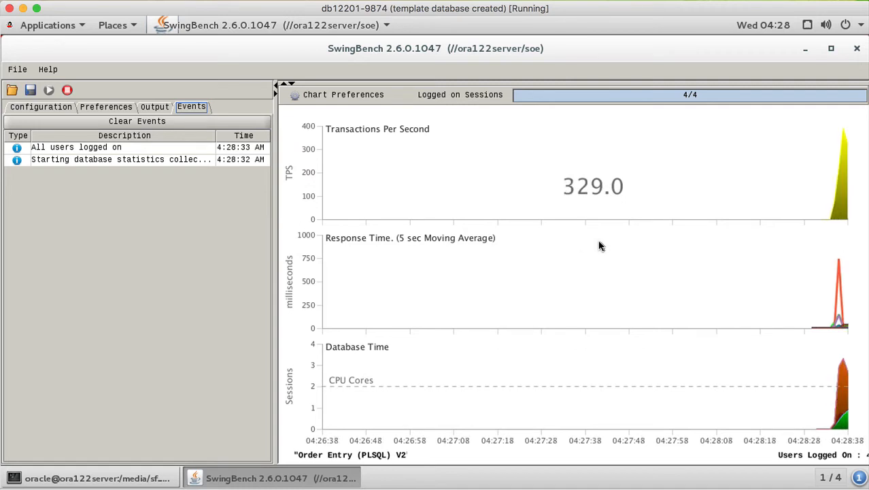
mouse_move(610, 248)
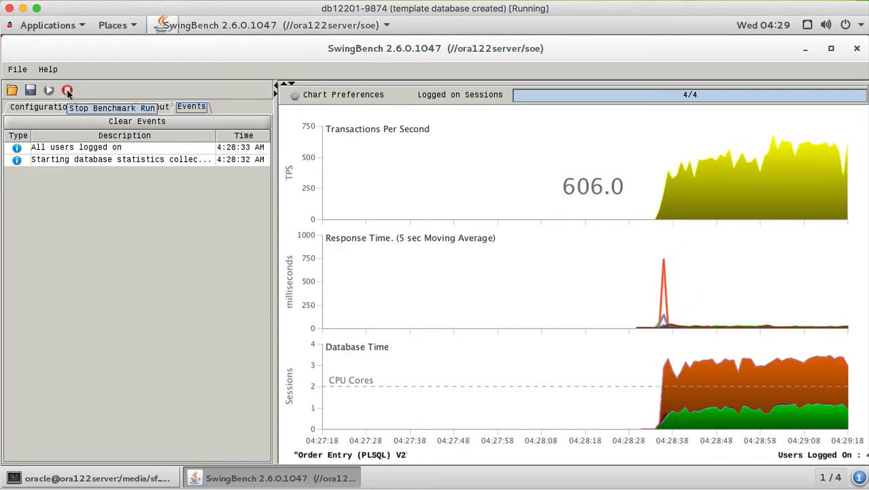
Step: Stop the run, show its XML results and select the AverageTransactionsPerSecond value
left_click(66, 90)
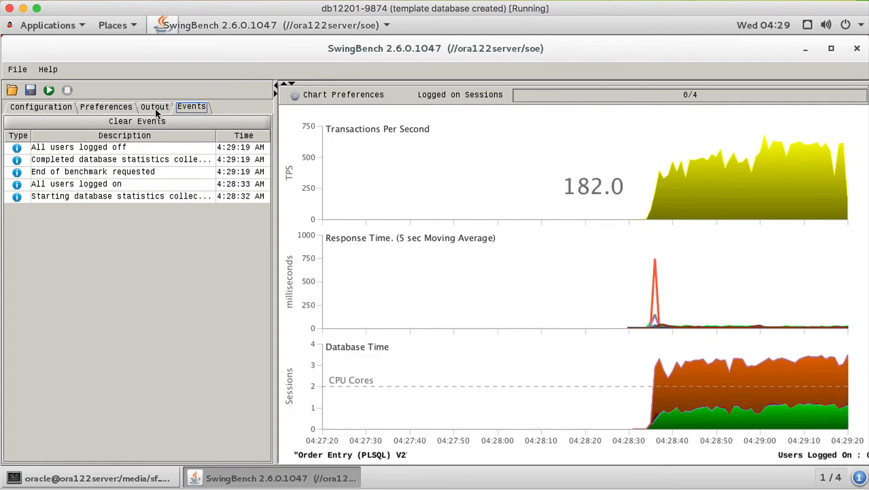
left_click(155, 106)
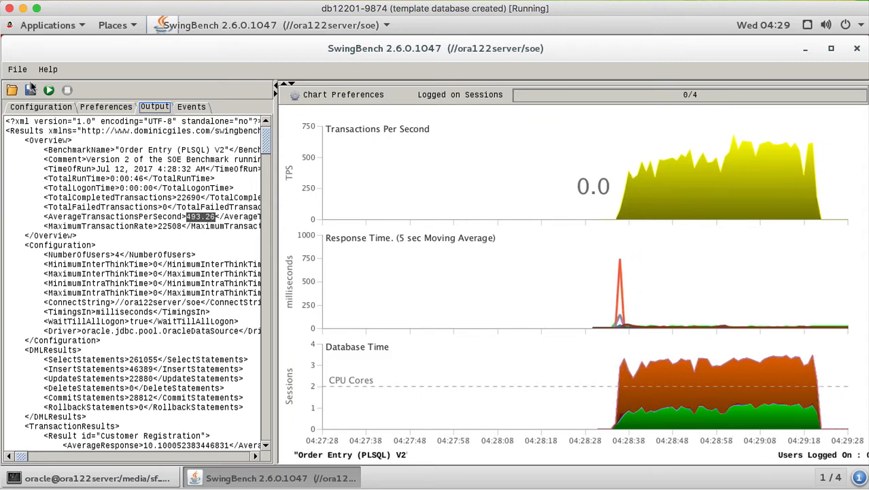
left_click(17, 68)
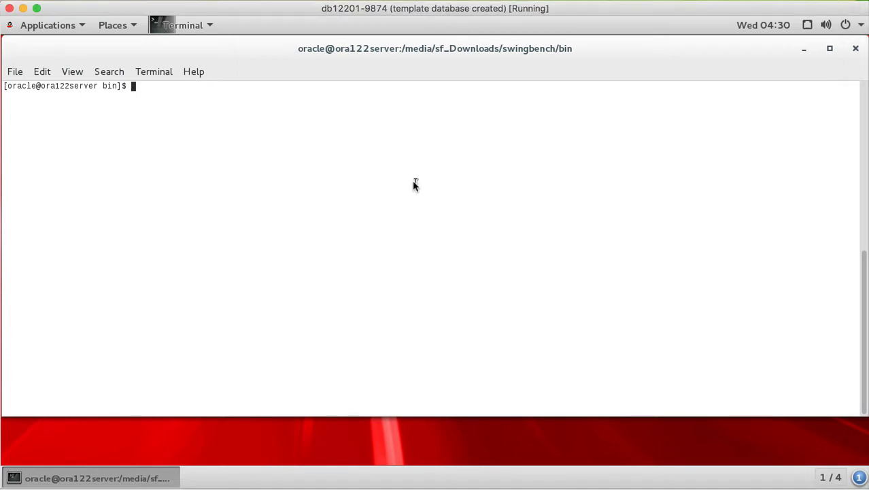
Step: List the SH schema table sizes with sbutil -sh -tables (about 1.4 GB uncompressed)
type("./sbutil -sh -u sh -p sh -cs //localhost/soe -tables")
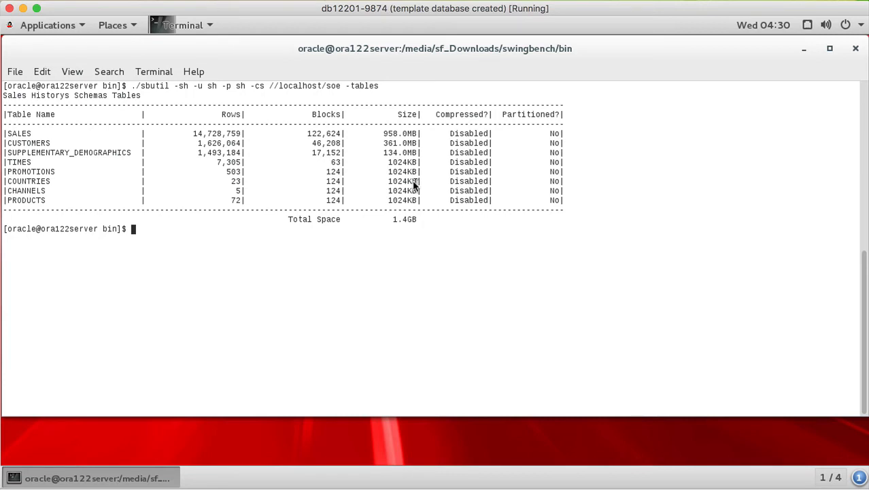
Step: Launch ./swingbench and open the Sales_History configuration for 16 users
type("./")
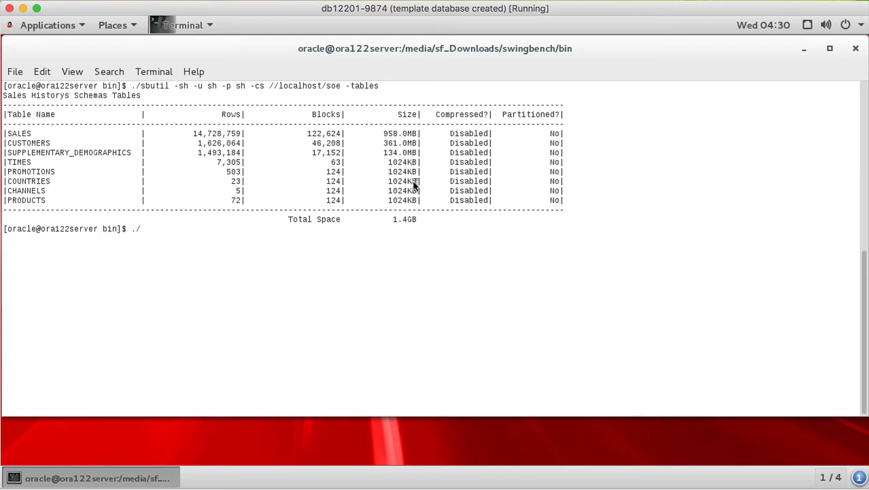
type("swi")
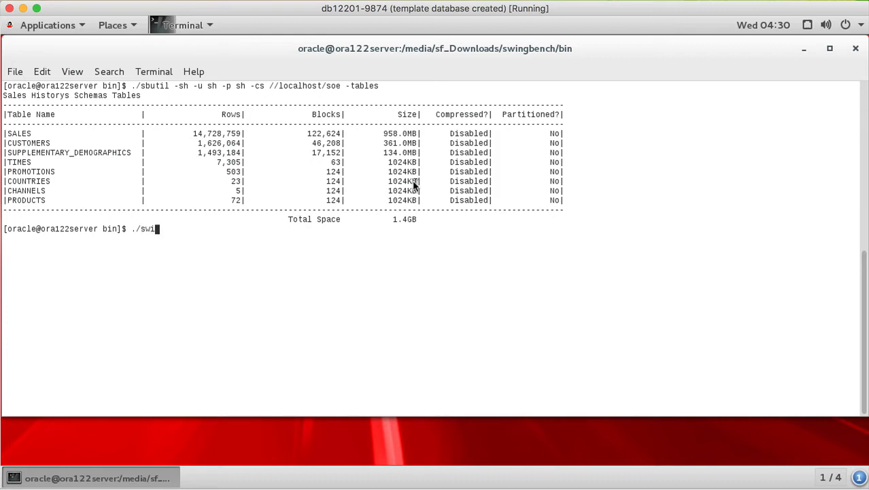
type("ngbench")
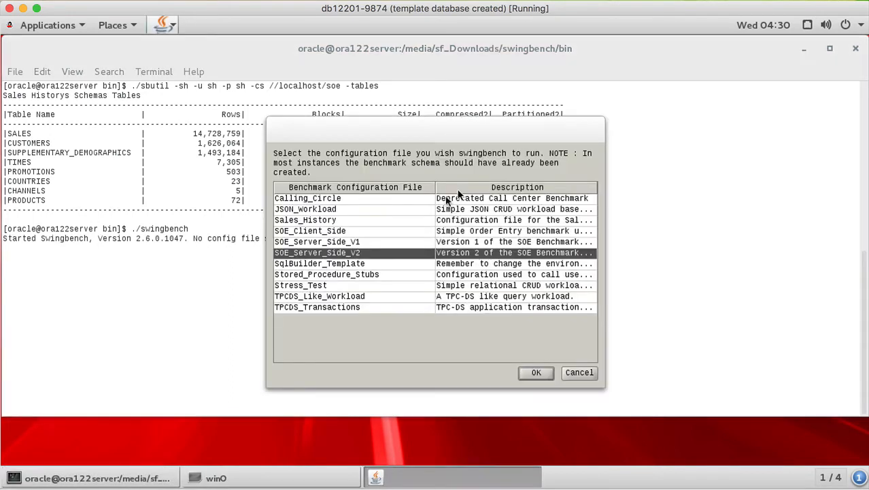
left_click(305, 220)
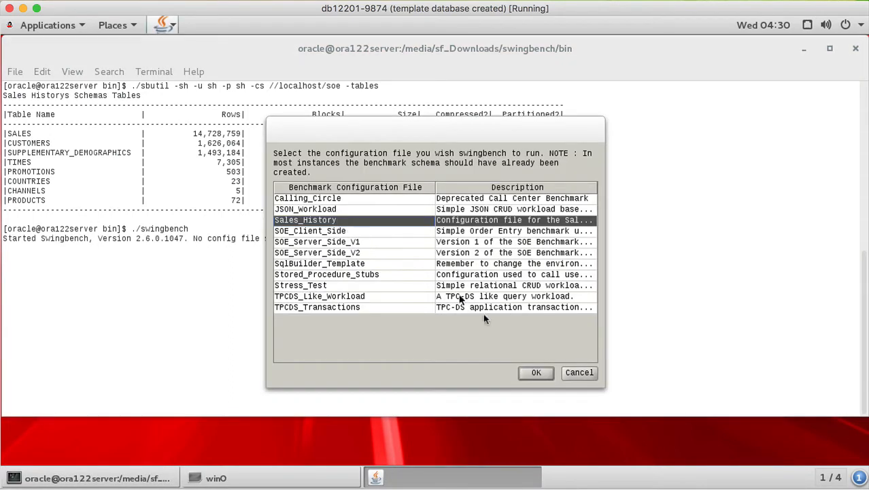
left_click(578, 373)
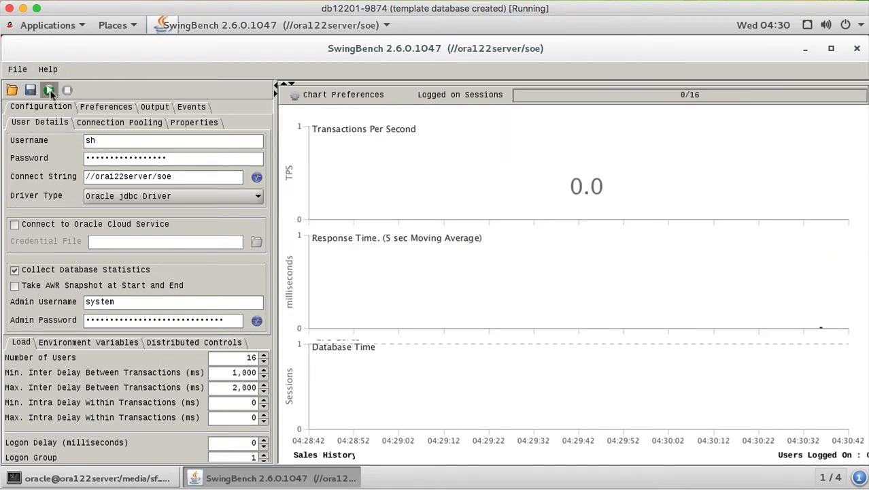
Step: Run the 16-user Sales History benchmark, then show its XML results and select the average TPS value
left_click(49, 90)
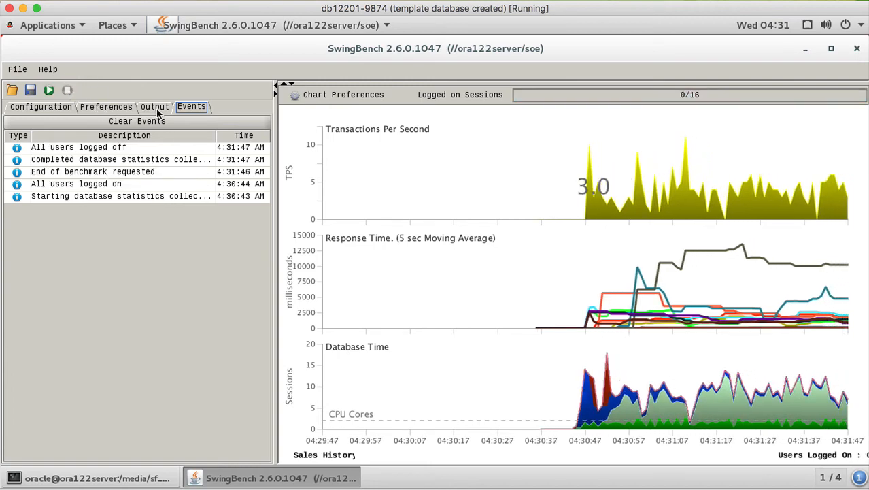
left_click(154, 106)
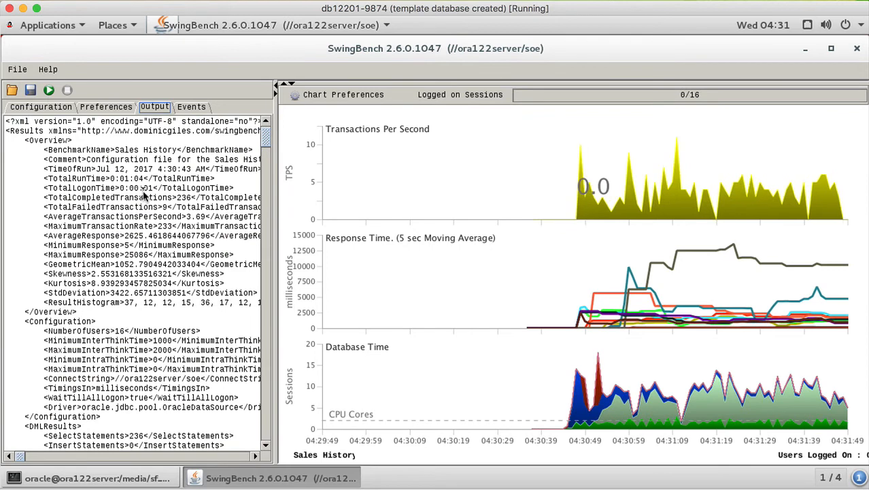
mouse_move(189, 220)
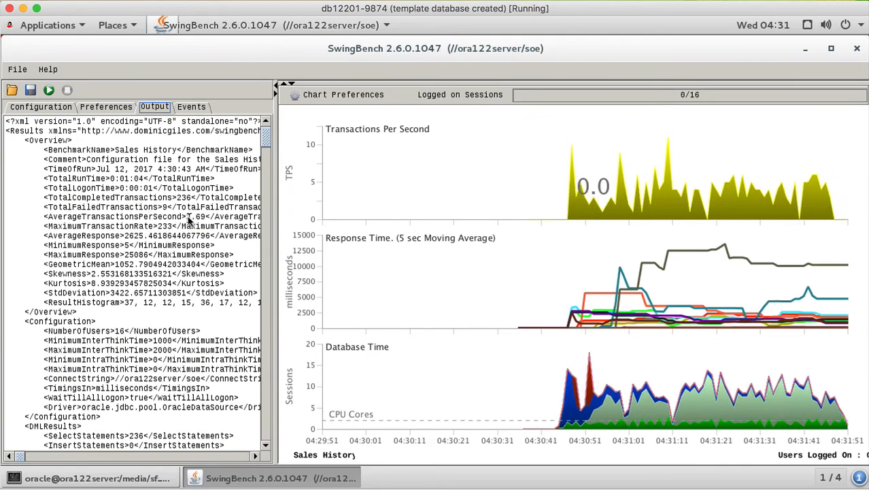
left_click(16, 68)
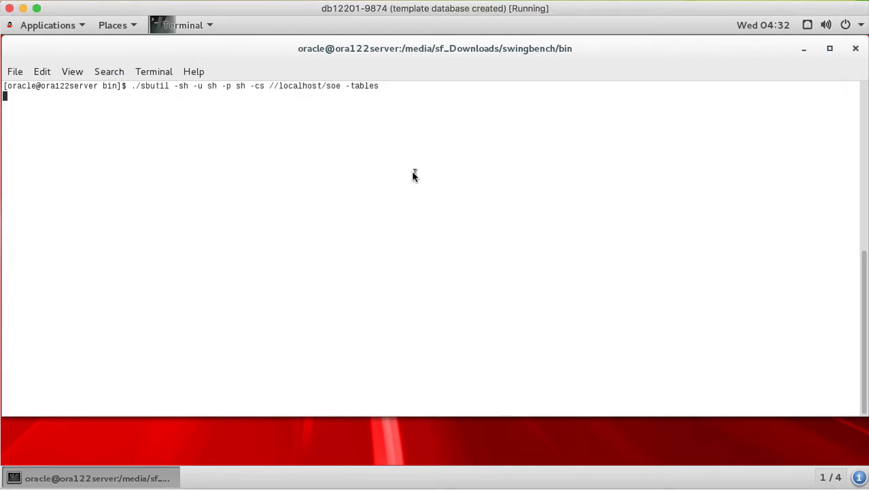
Step: Rerun sbutil on the Sales History schema with -dup 1 -ac to duplicate its tables with advanced compression
key("Return")
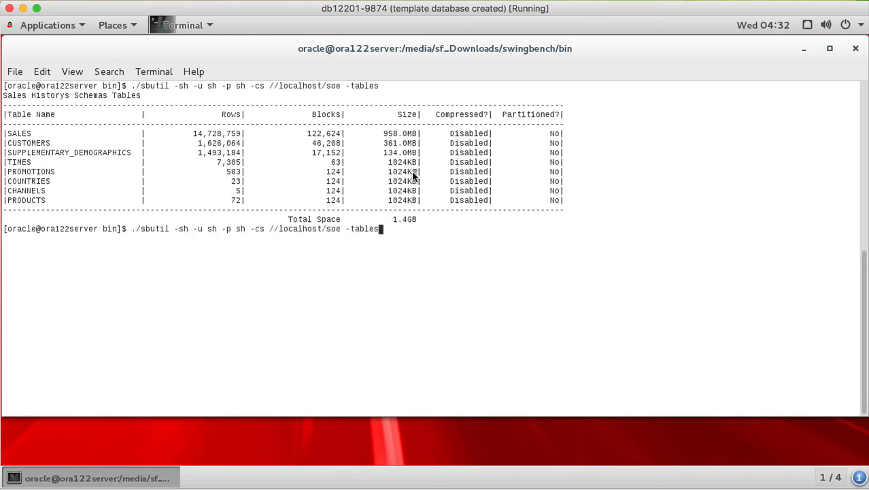
key("BackSpace")
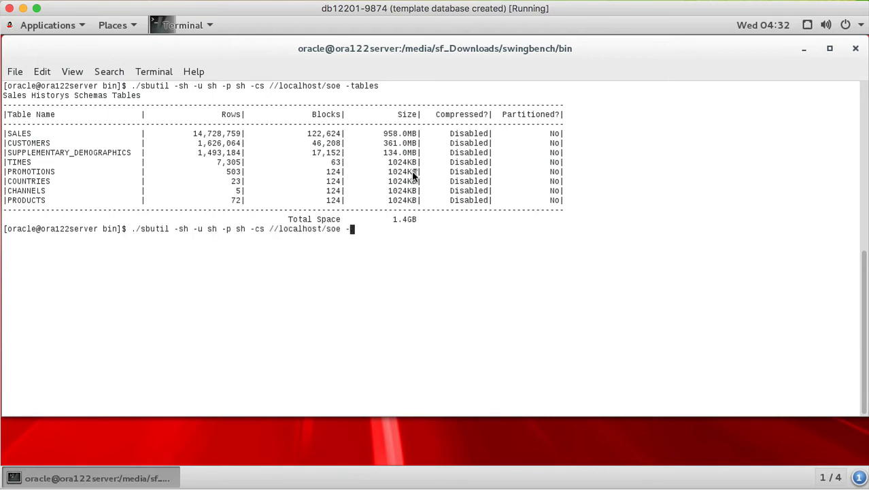
type("dup")
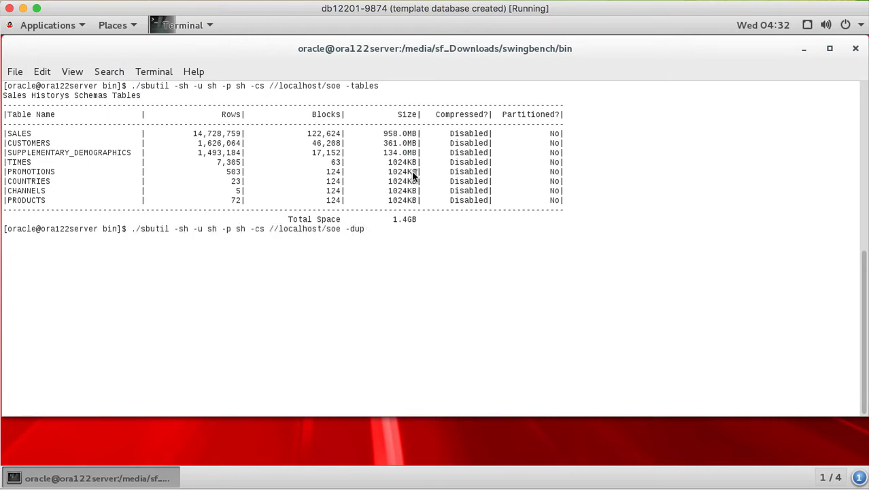
type("1")
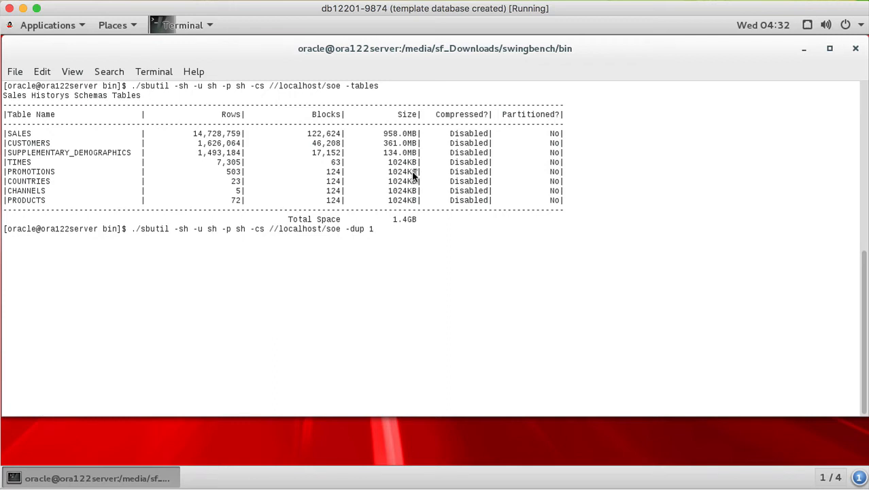
type("-a")
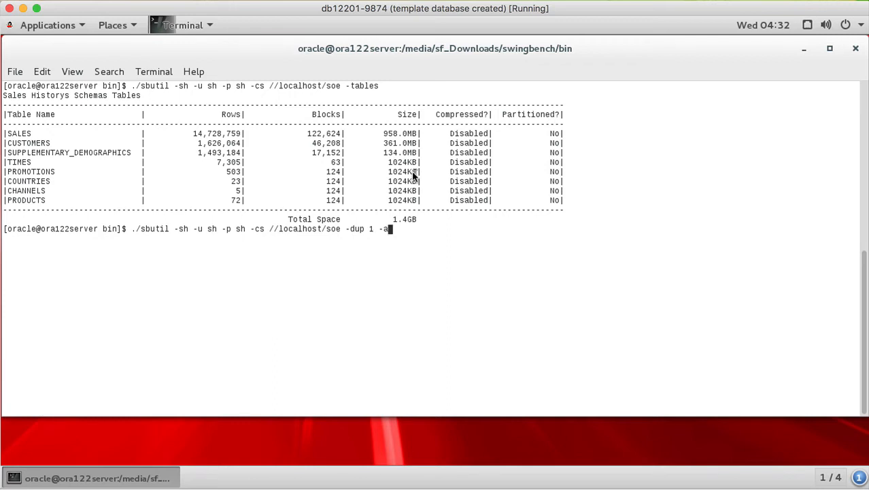
type("c")
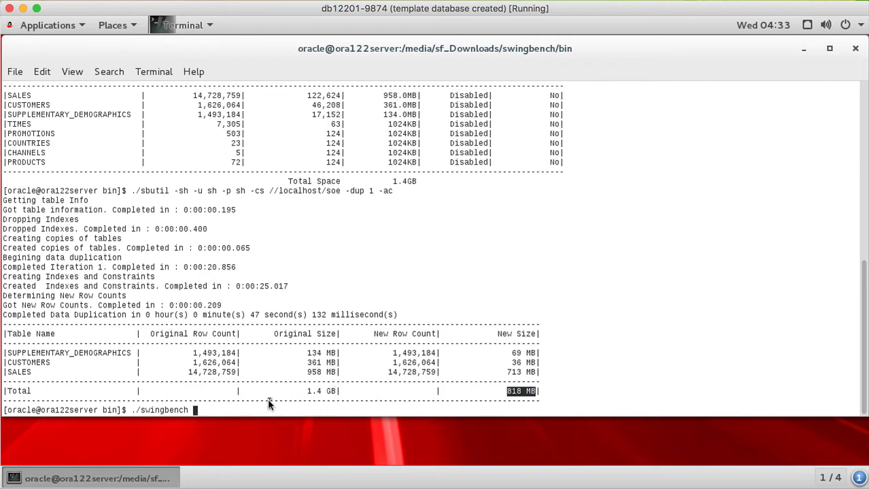
mouse_move(257, 410)
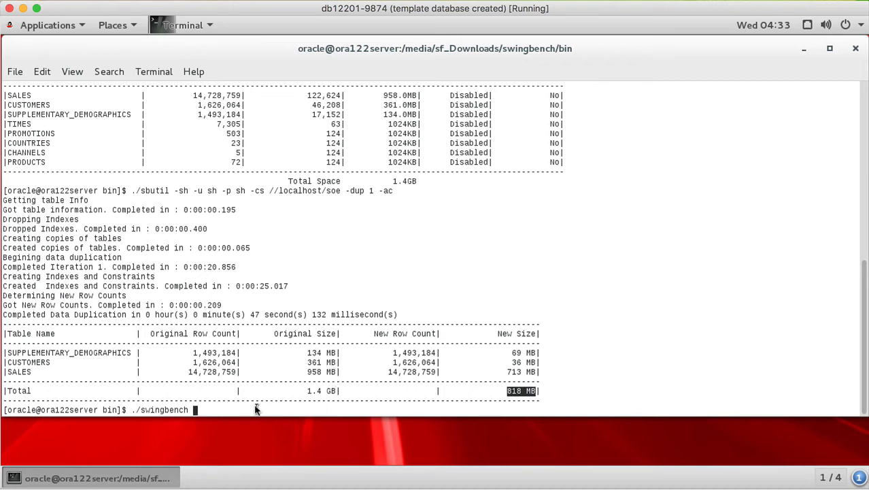
mouse_move(258, 408)
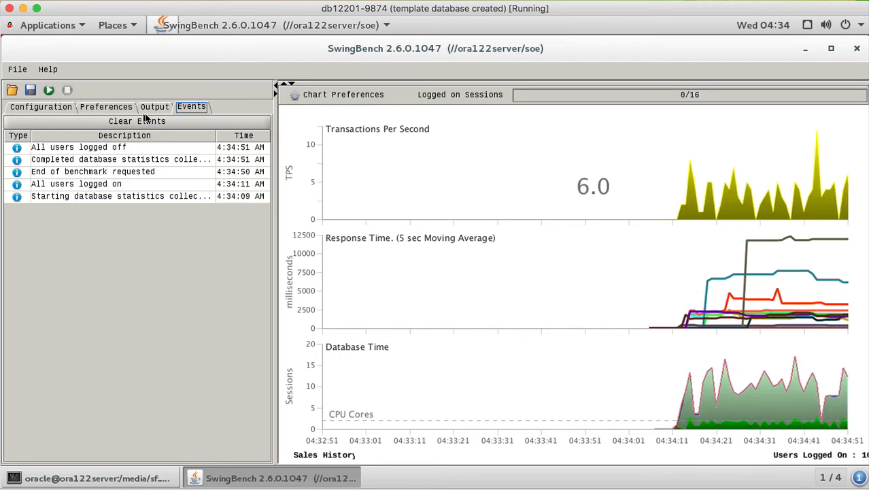
Step: Show the finished Sales History run's XML results with its AverageTransactionsPerSecond value
left_click(155, 106)
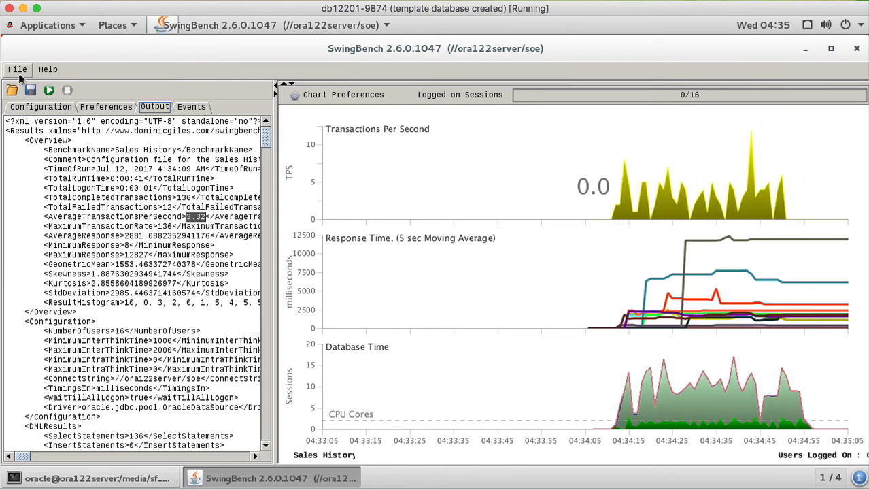
left_click(16, 69)
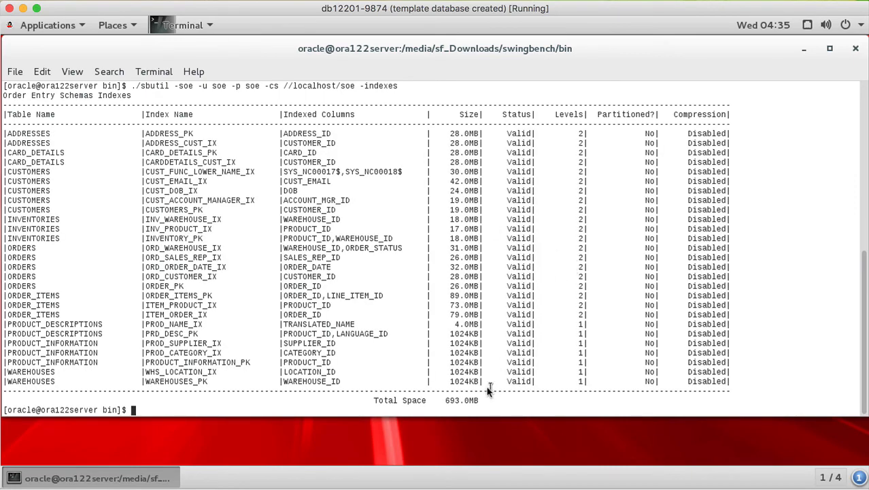
mouse_move(442, 400)
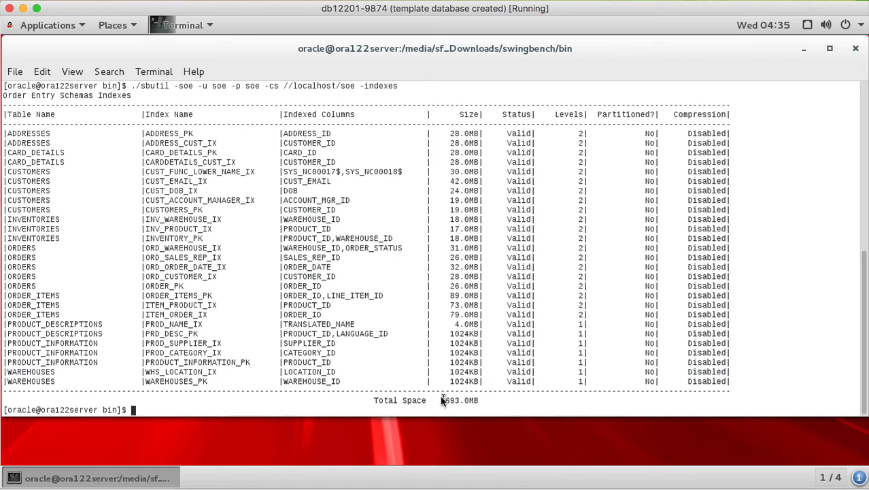
mouse_move(483, 340)
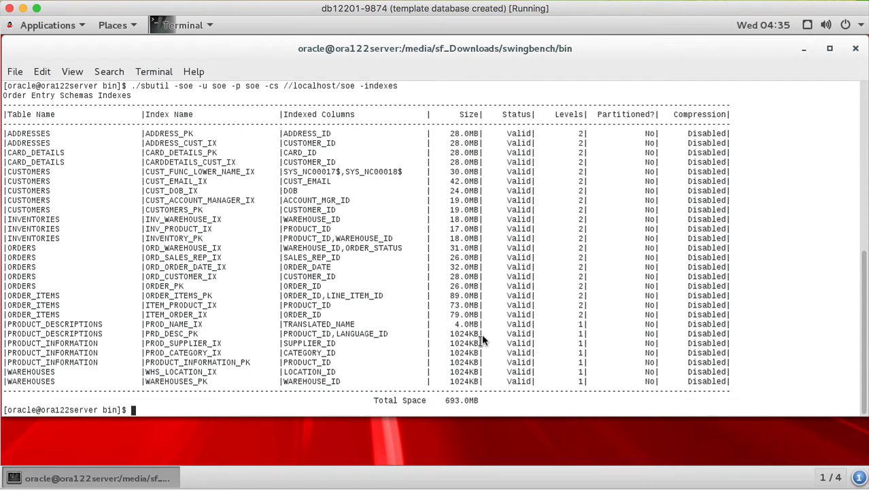
mouse_move(500, 298)
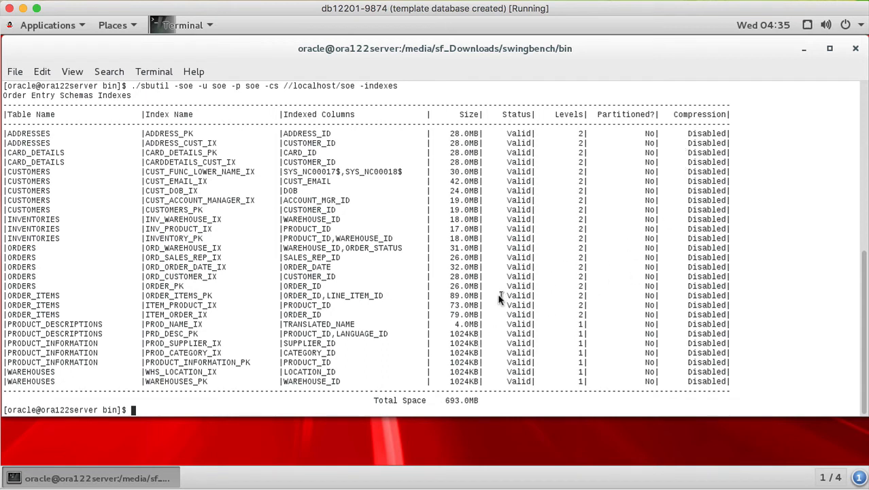
mouse_move(819, 106)
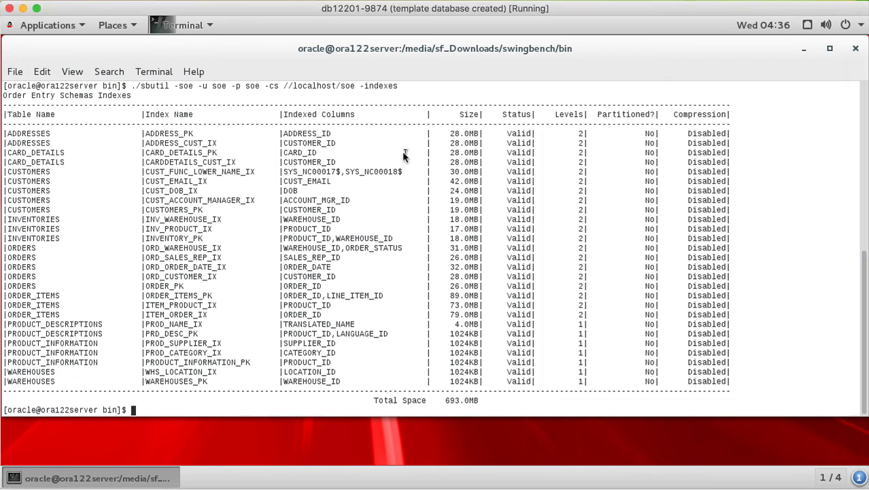
Step: Enter the sbutil command for the SOE schema on //localhost/soe ending in -di to drop its indexes
type("./sbutil -soe -u soe -p soe -cs //localhost/soe -di")
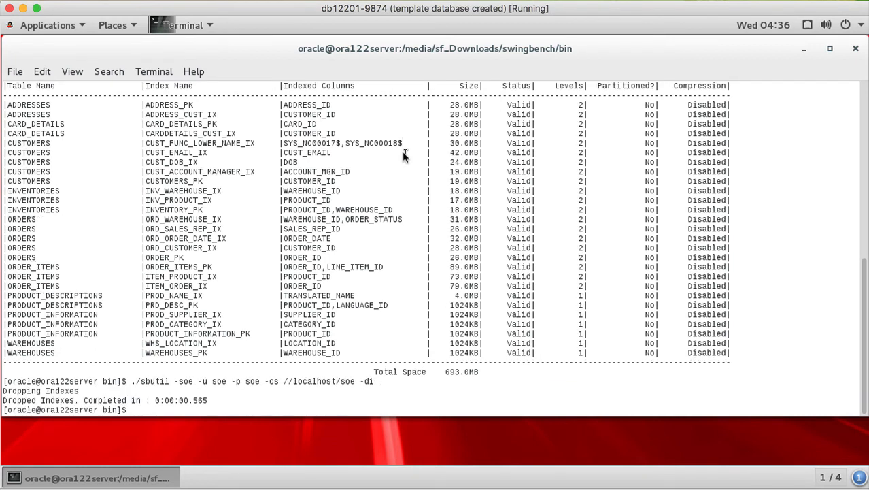
Step: Recreate the SOE indexes compressed low with -cil and list them, now totalling 574.0MB
type("./sbutil -soe -u soe -p soe -cs //localhost/soe -")
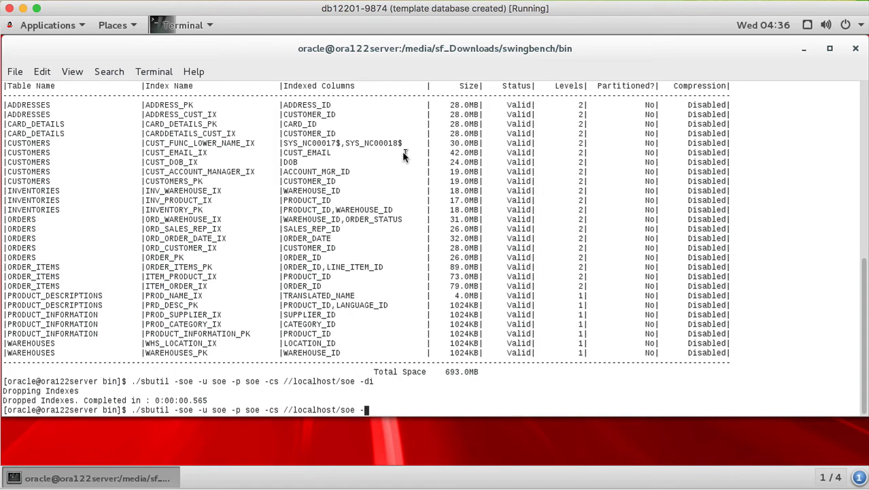
type("cil")
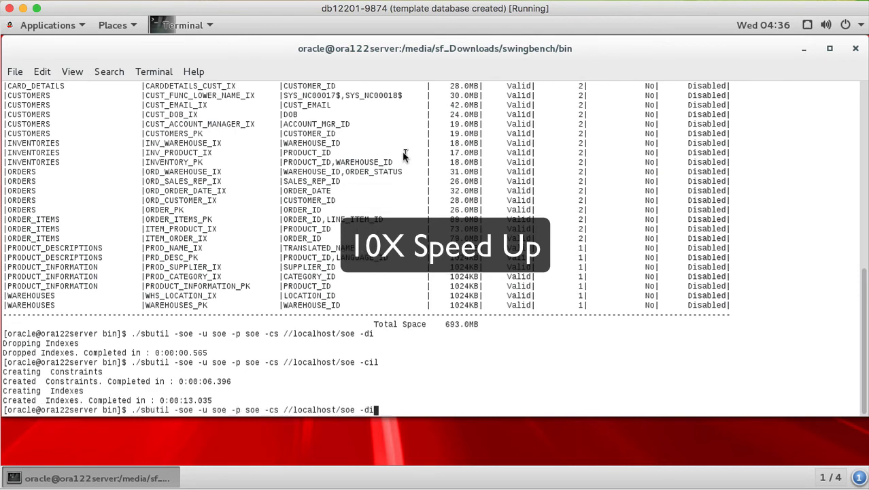
type("ndexes")
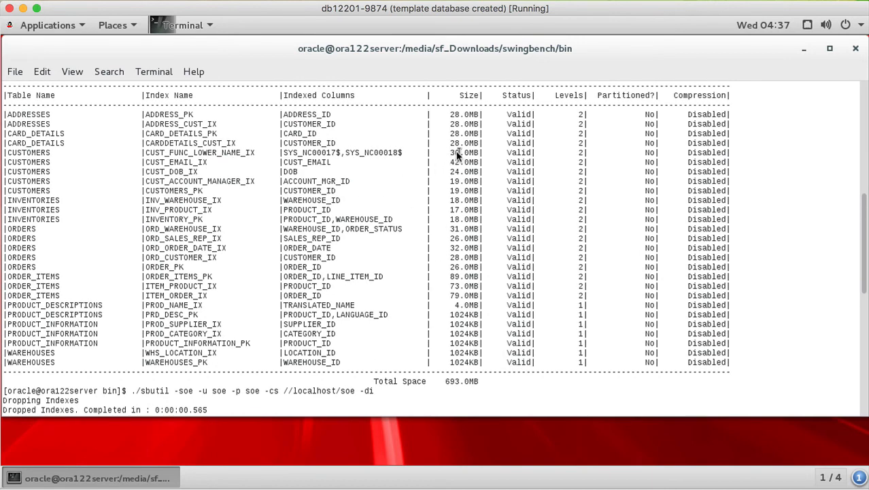
double_click(466, 152)
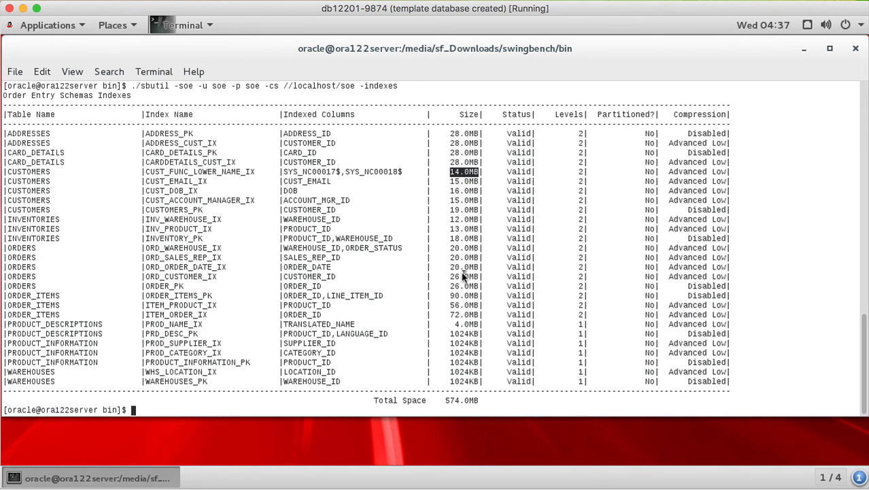
Step: Prepare the sbutil -cil and -di commands again and clear the terminal
type("./sbutil -soe -u soe -p soe -cs //localhost/soe -cil")
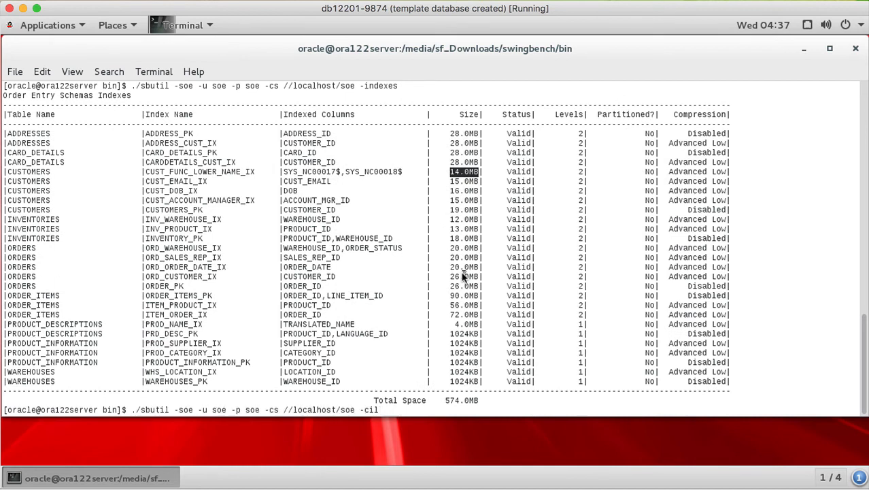
type("di")
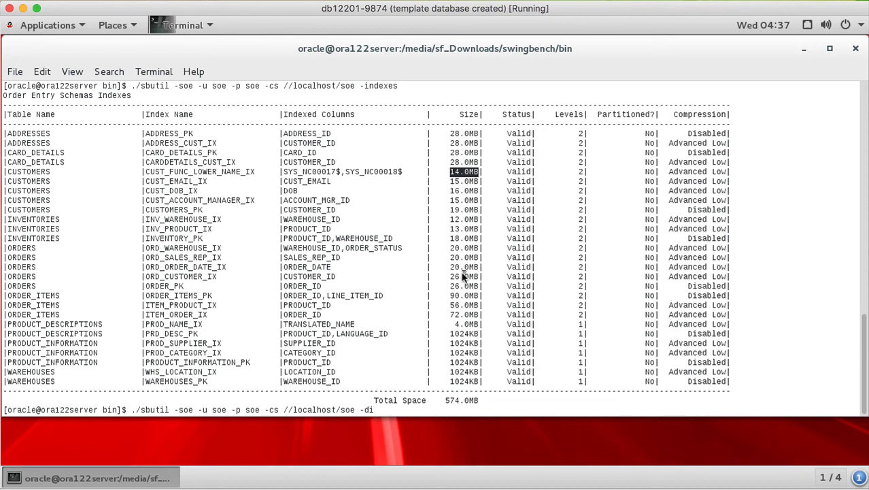
type("clear")
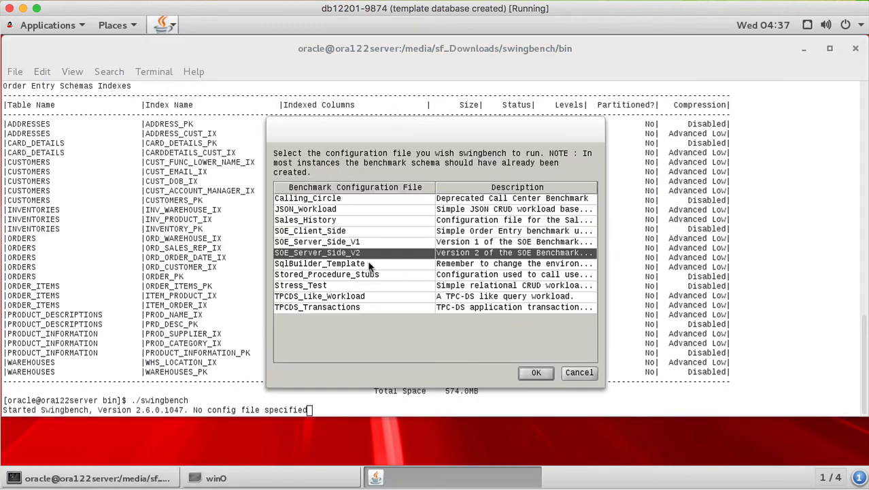
mouse_move(422, 291)
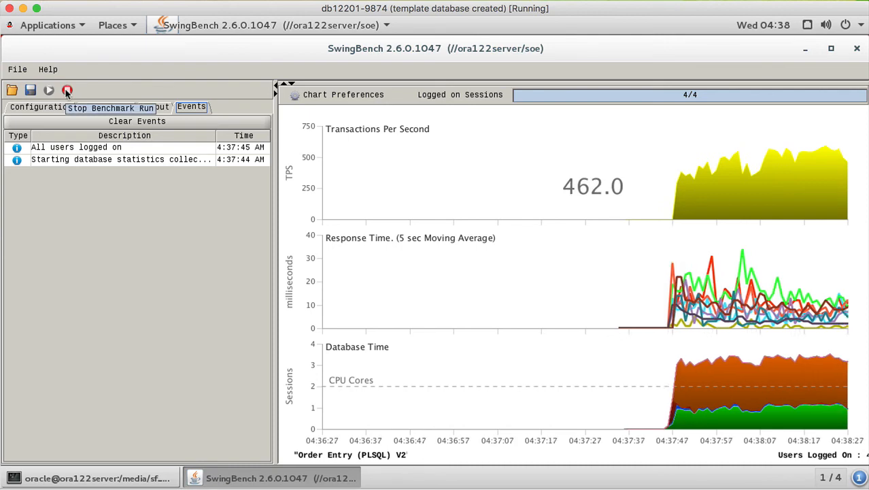
Step: Stop the Order Entry benchmark, view its XML results, and exit SwingBench via File > Exit
left_click(67, 90)
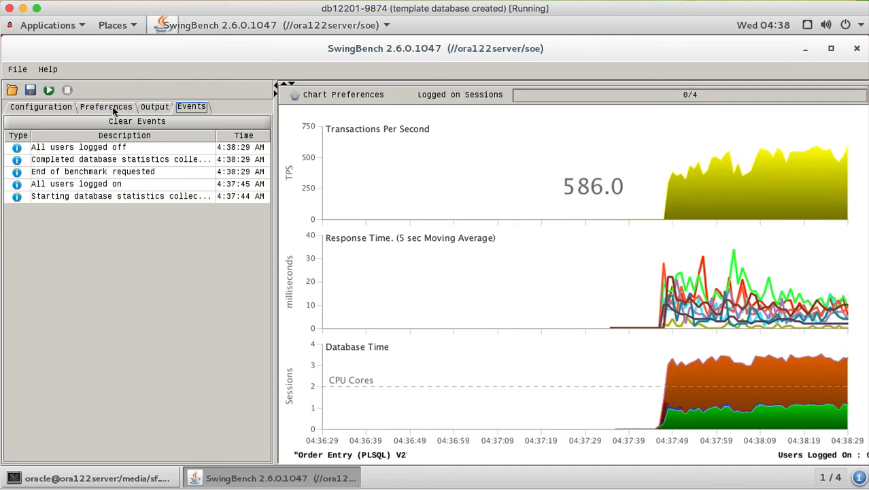
left_click(155, 107)
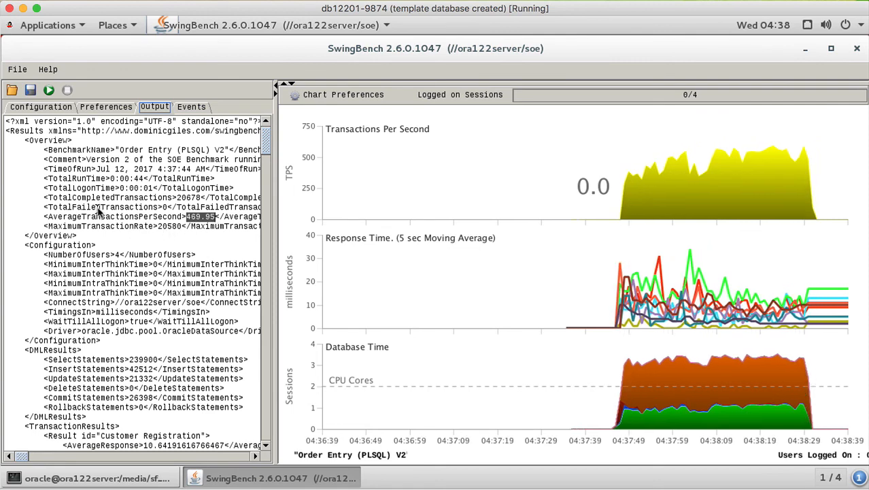
left_click(16, 69)
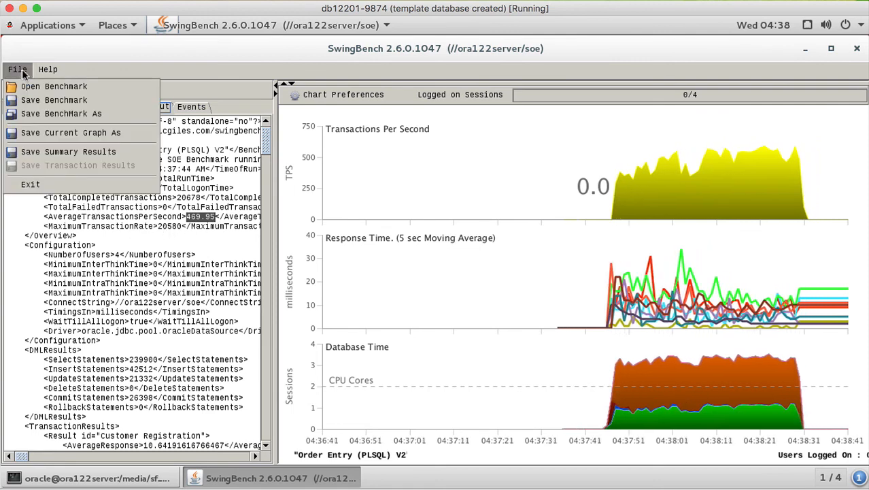
left_click(88, 478)
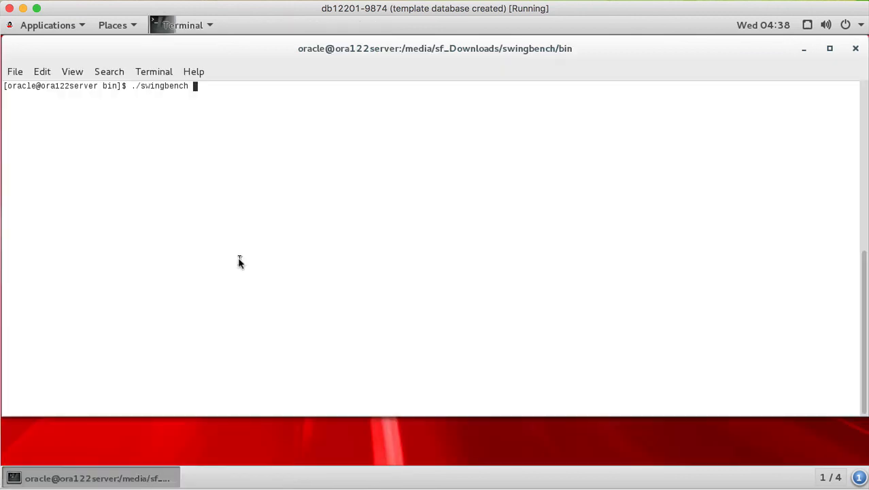
Step: Report the SOE index sizes at 574 MB, then drop all the schema's indexes
type("./sbutil -soe -u soe -p soe -cs //localhost/soe -indexes")
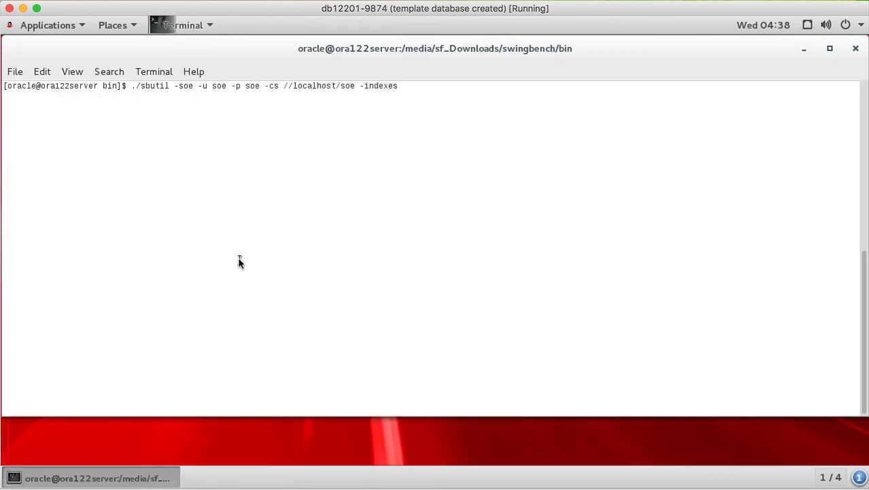
key("Return")
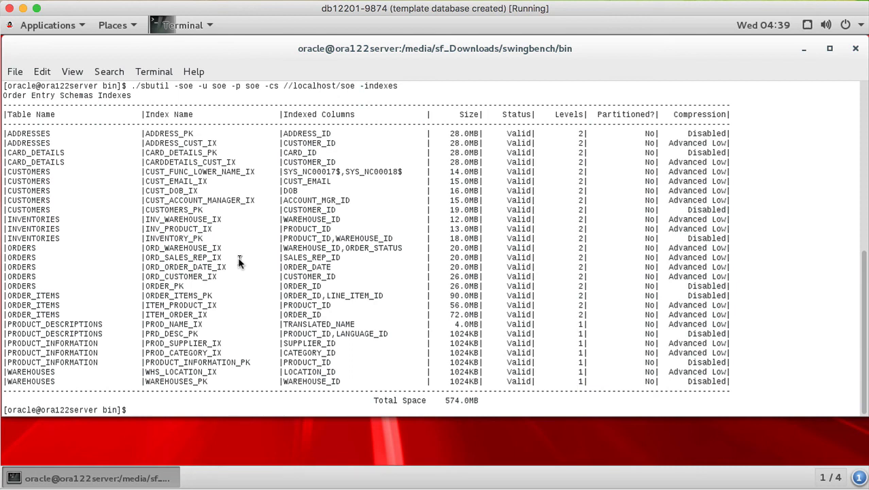
type("./swingbench")
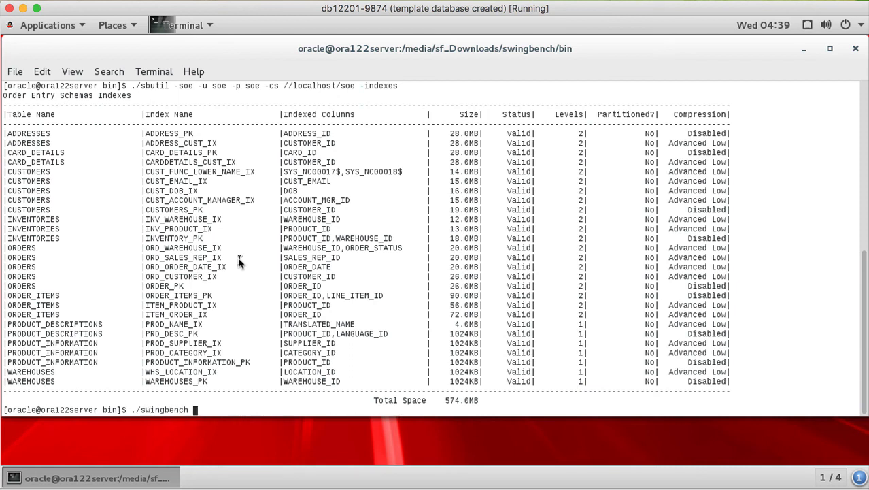
type("./sbutil -soe -u soe -p soe -cs //localhost/soe -cil")
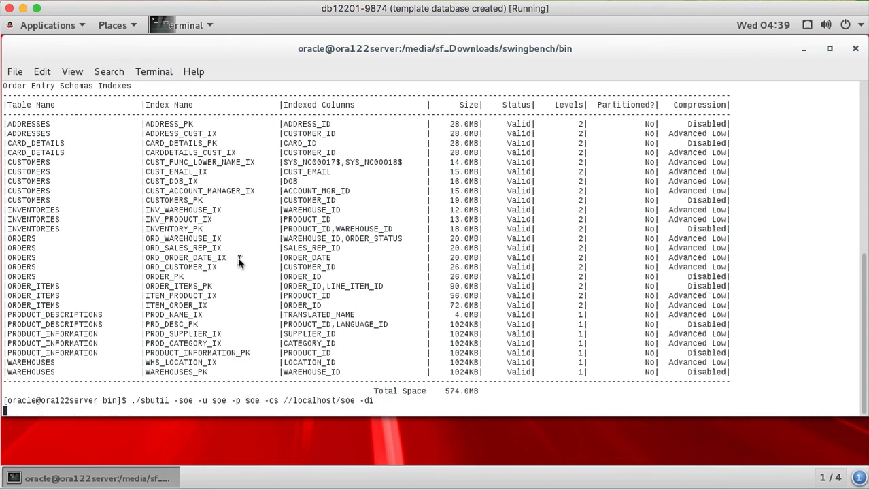
key("Return")
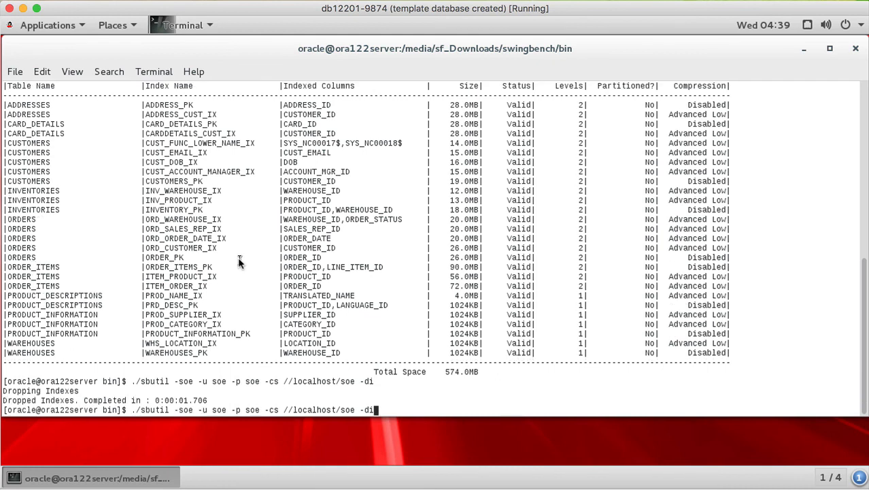
Step: Recreate the SOE constraints and indexes with advanced high compression using sbutil -cih
type("clear")
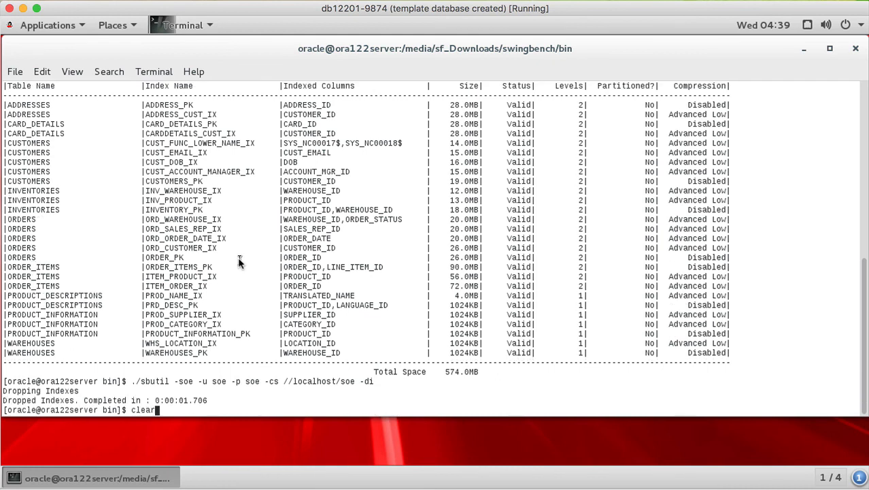
type("./sbutil -soe -u soe -p soe -cs //localhost/soe -ci")
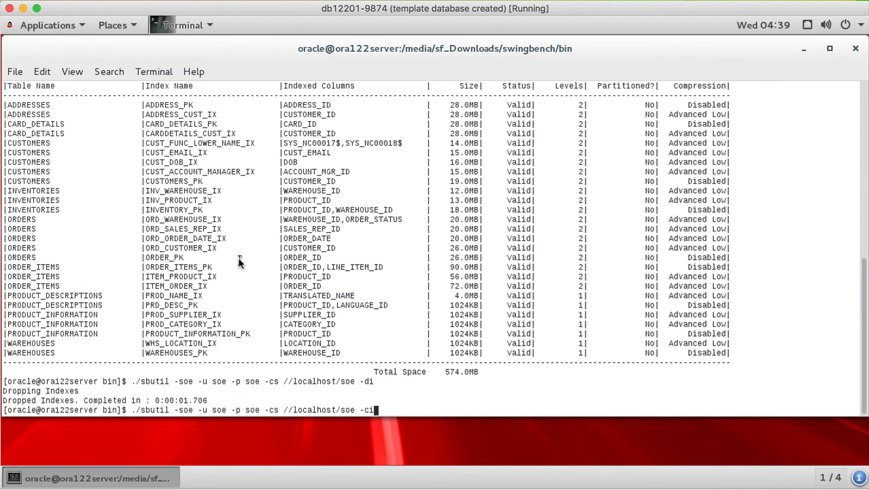
type("h")
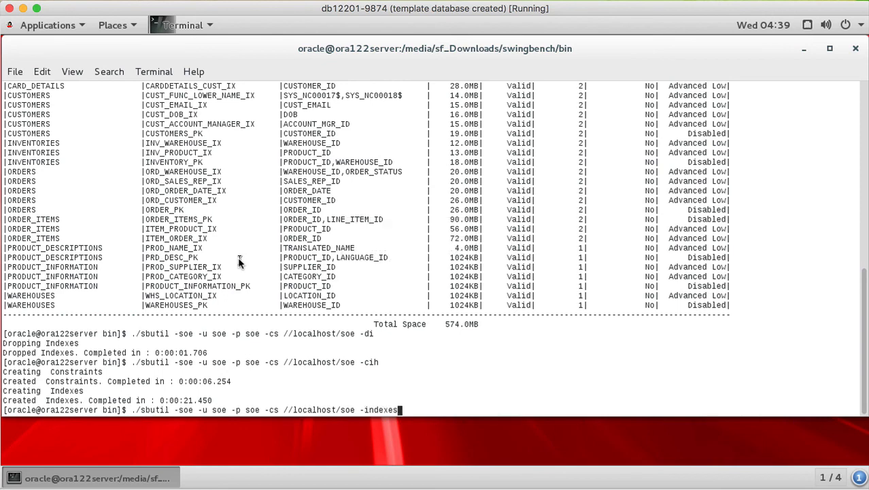
key("Return")
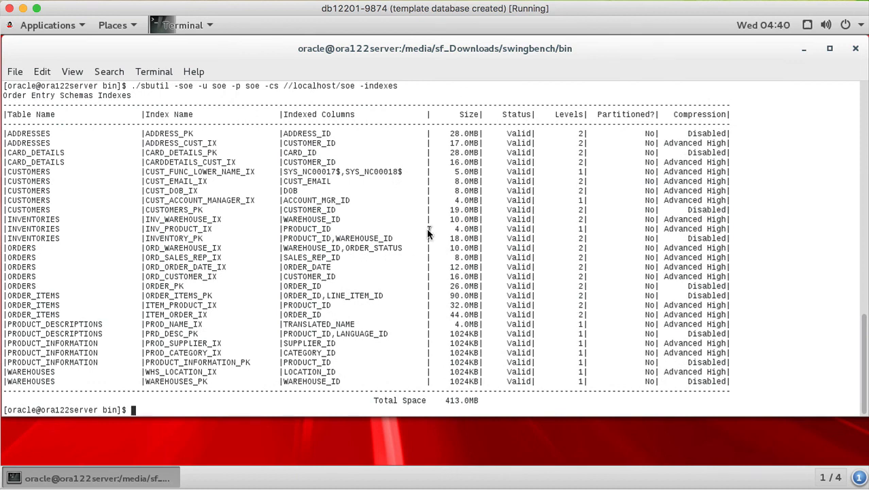
mouse_move(442, 183)
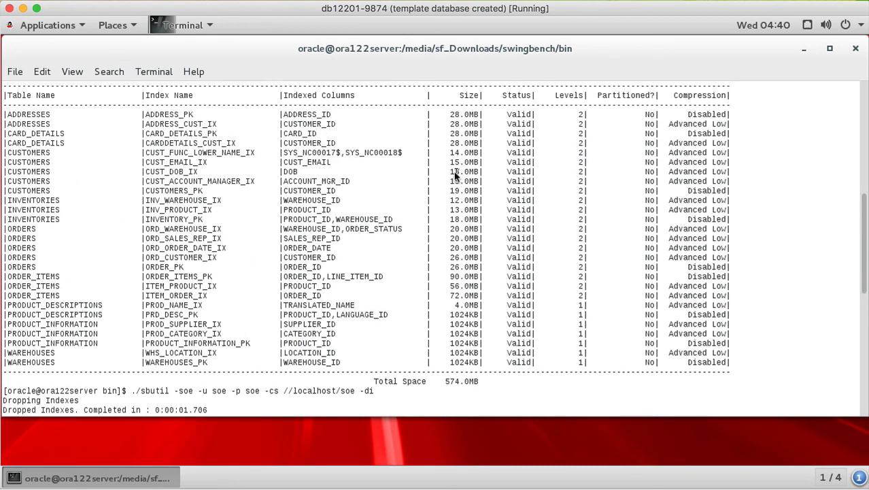
Step: Check the new 413.0MB index listing against the earlier one, marking the customer name index's 5.0MB size
key("Return")
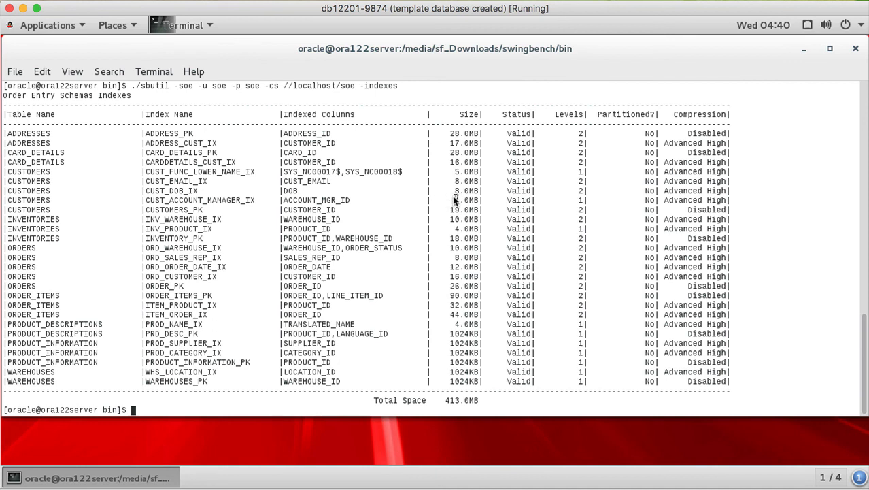
mouse_move(455, 177)
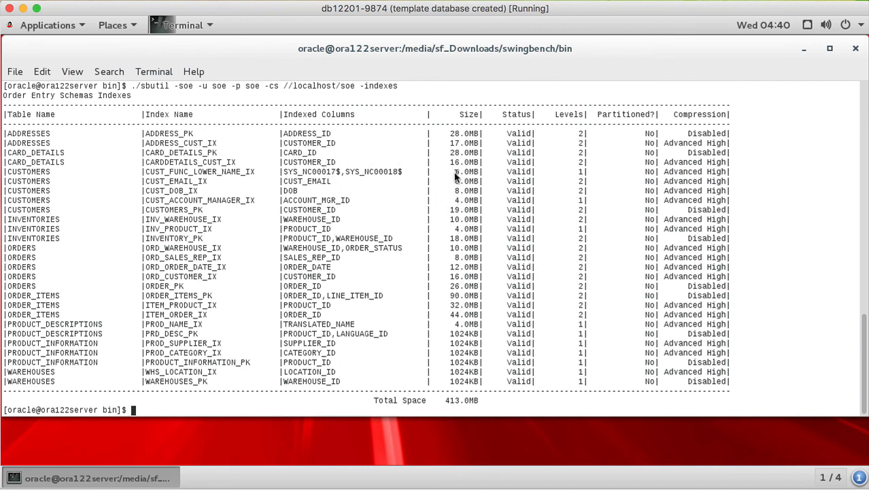
mouse_move(455, 176)
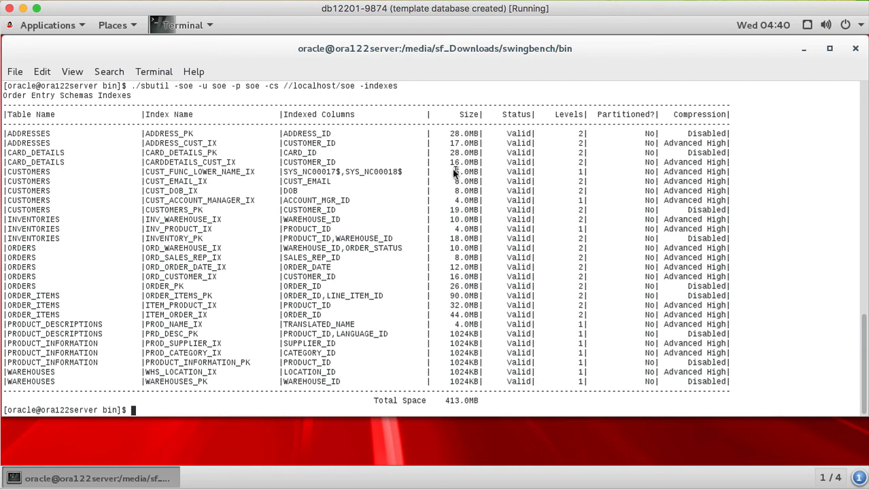
mouse_move(450, 177)
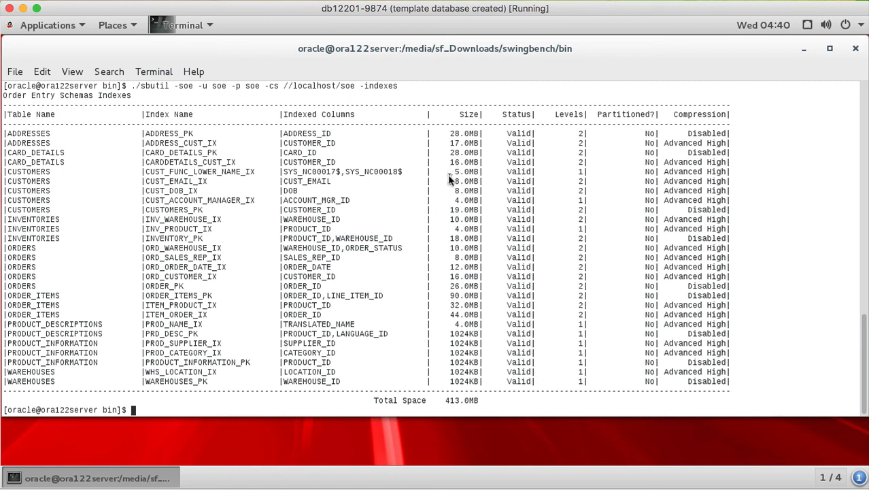
double_click(462, 171)
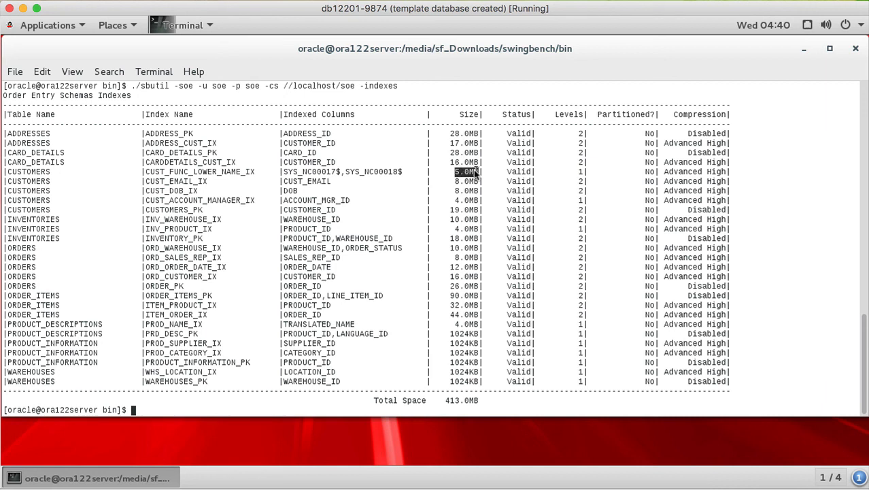
mouse_move(478, 198)
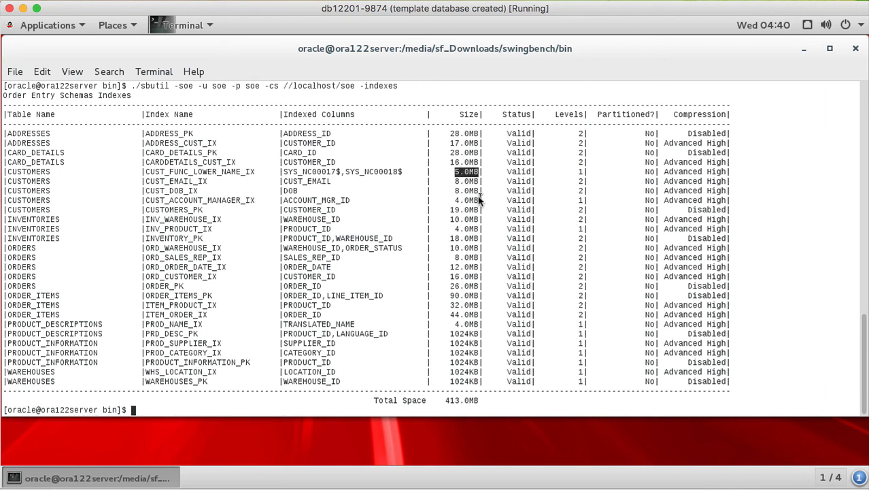
mouse_move(469, 216)
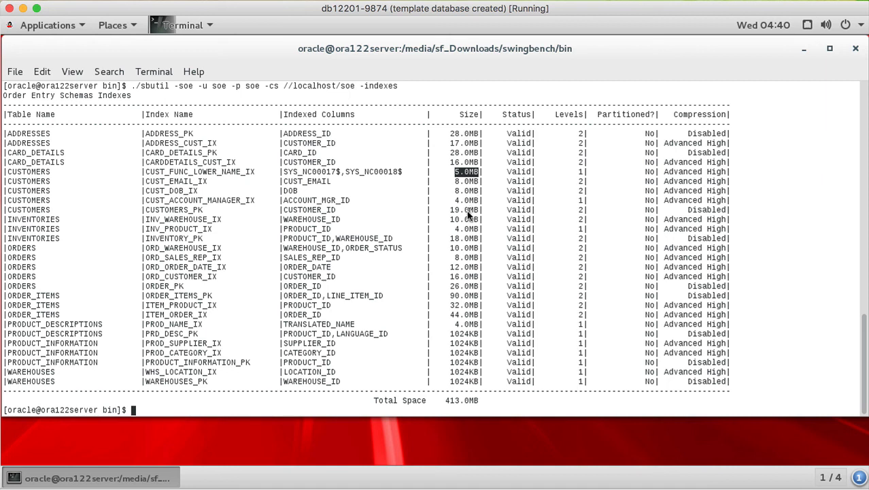
mouse_move(329, 315)
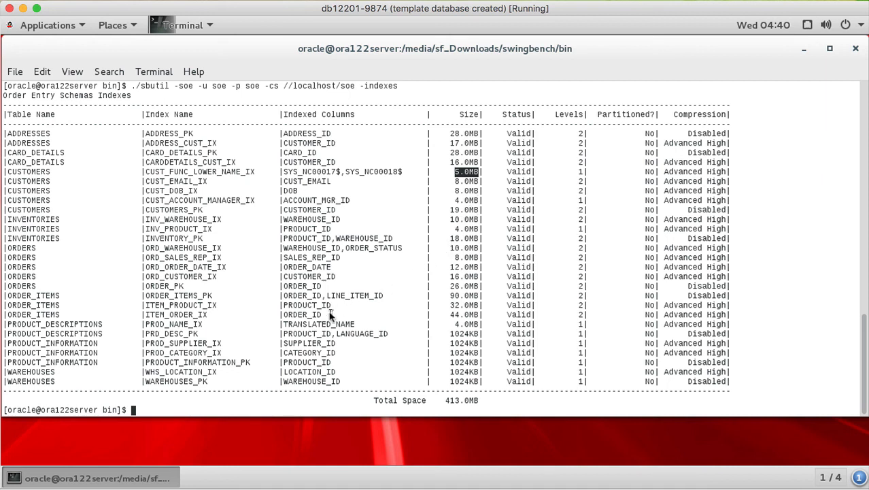
mouse_move(238, 393)
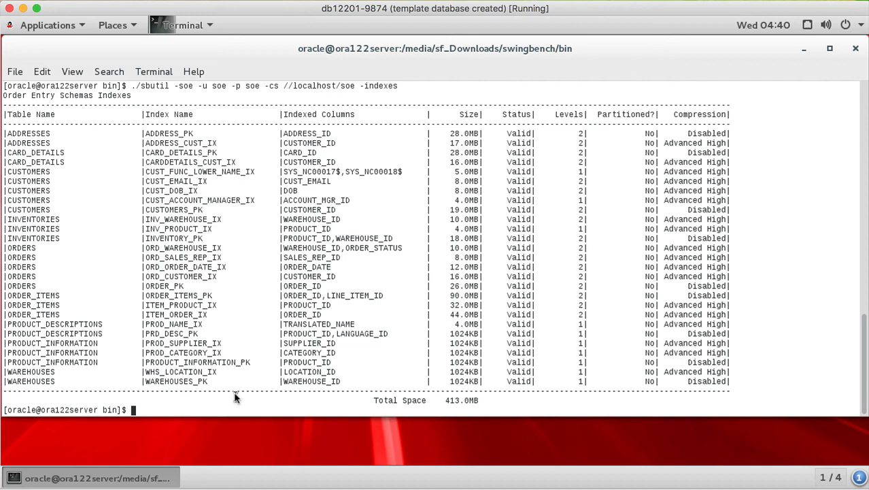
mouse_move(504, 343)
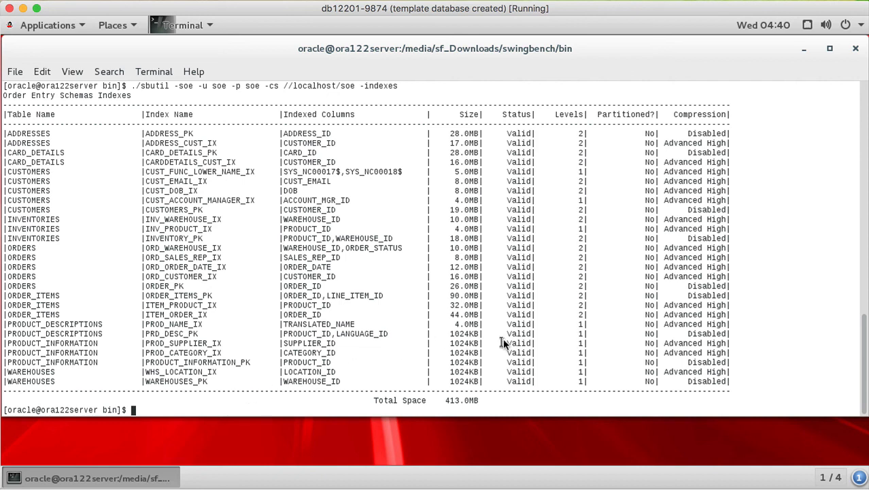
mouse_move(541, 343)
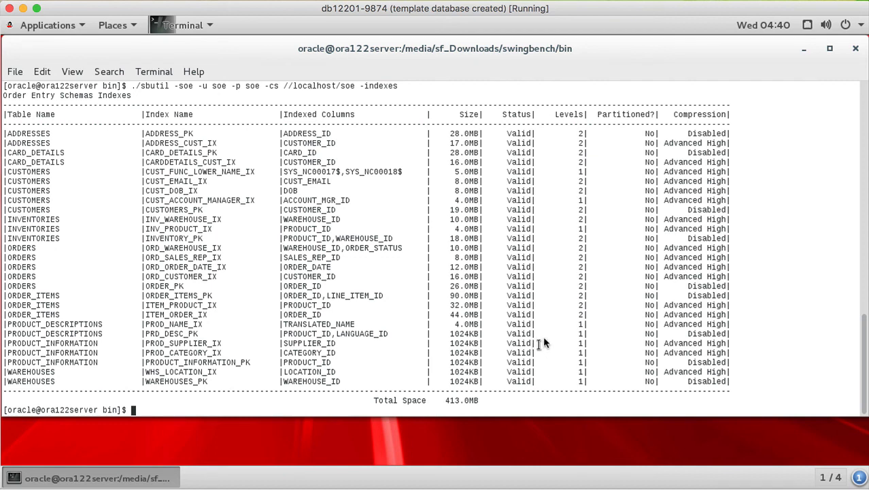